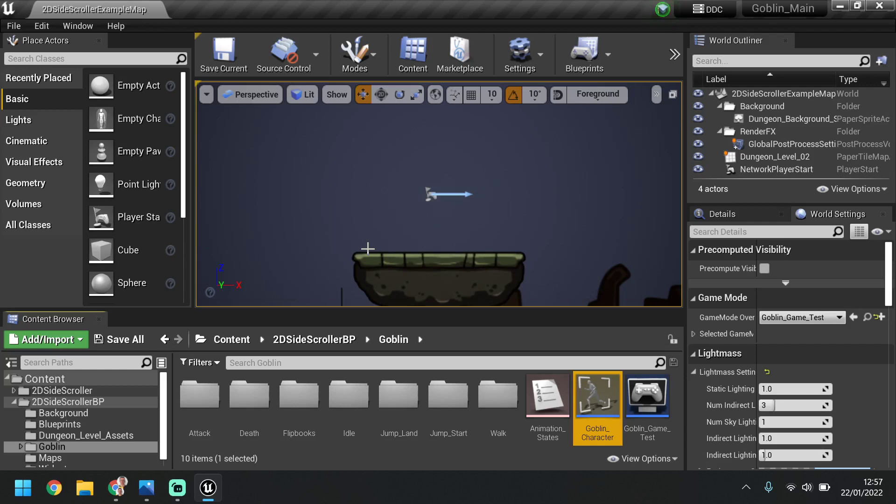
mouse_move(343, 216)
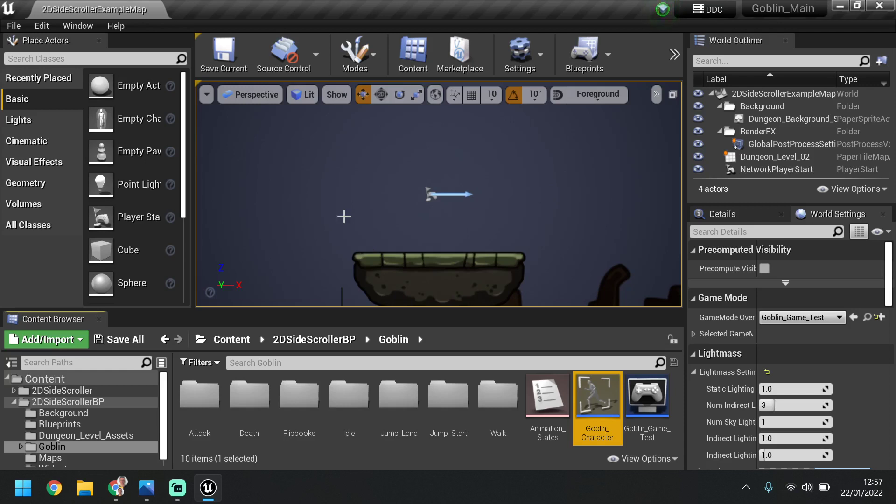
mouse_move(399, 161)
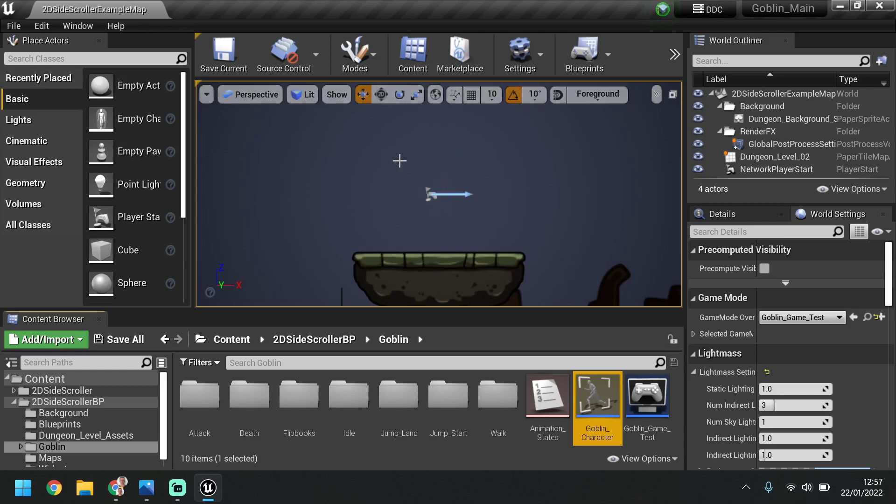
mouse_move(370, 229)
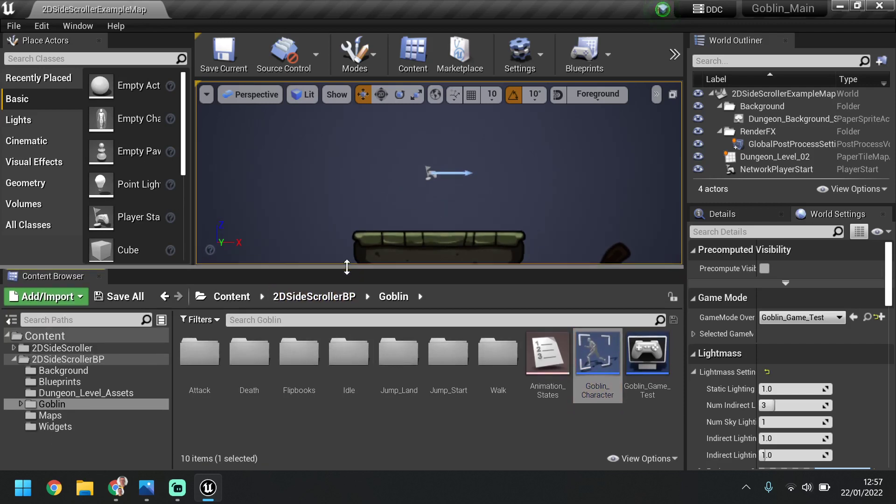
mouse_move(547, 351)
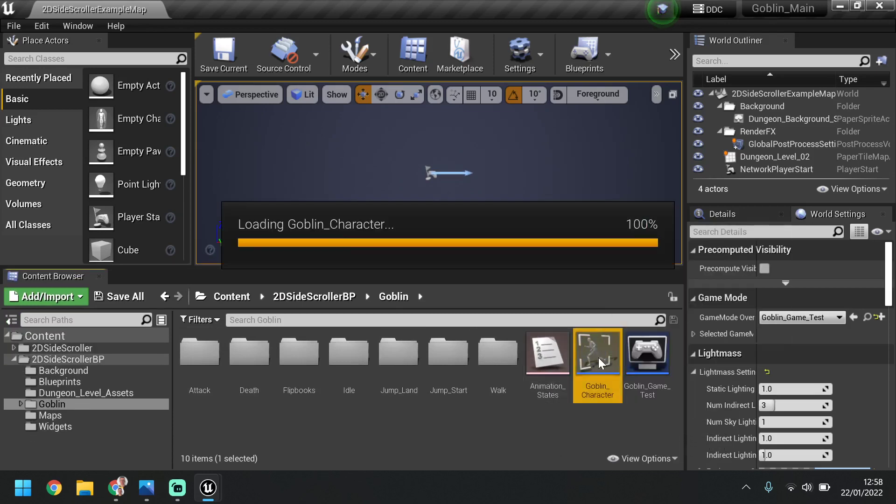
- Open the Goblin_Character blueprint and inspect the Jump Height nodes in its Event Graph
double_click(596, 351)
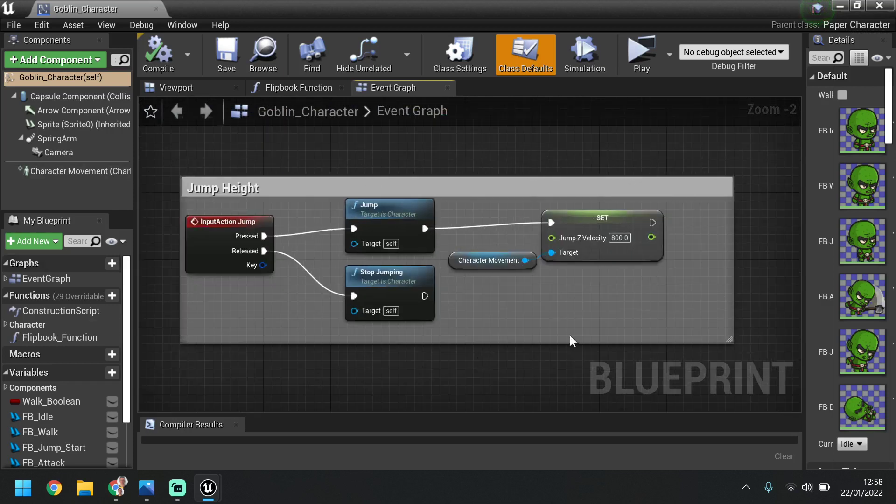
mouse_move(526, 328)
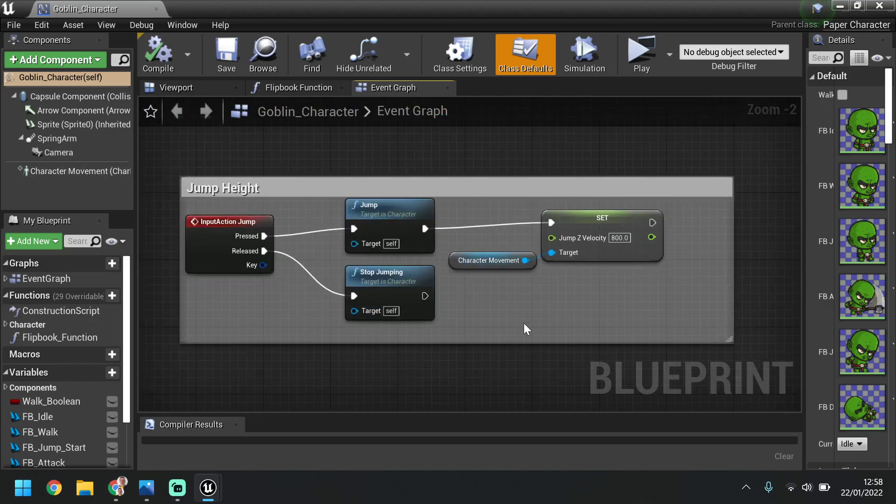
mouse_move(528, 318)
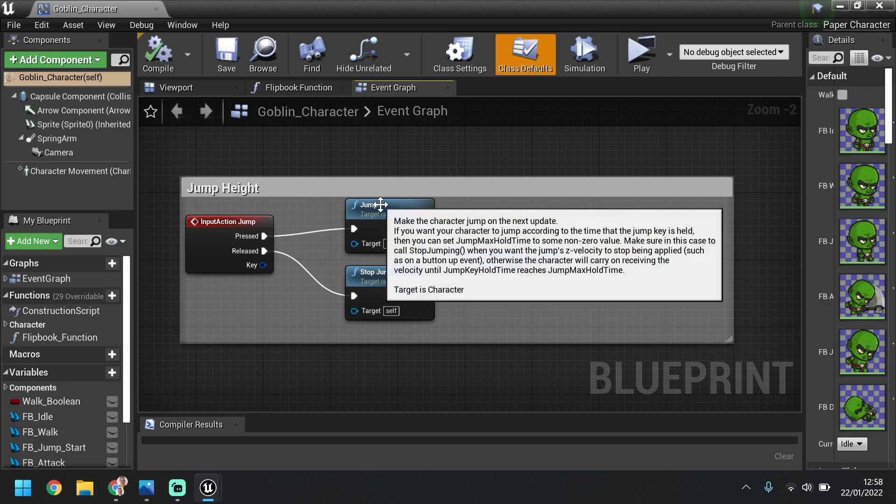
scroll(down, 3)
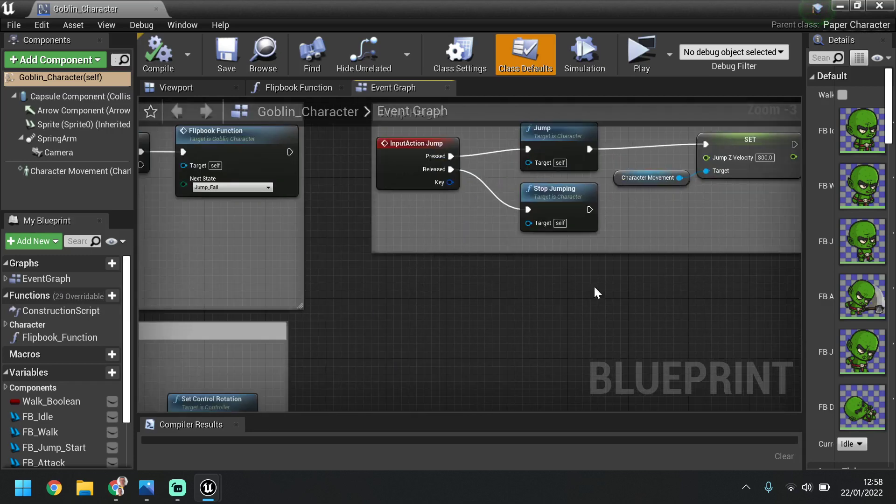
scroll(down, 3)
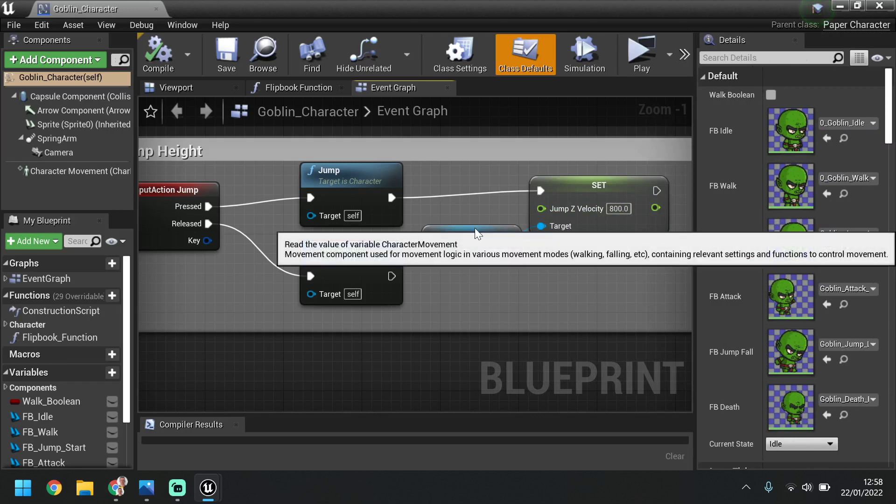
click(462, 234)
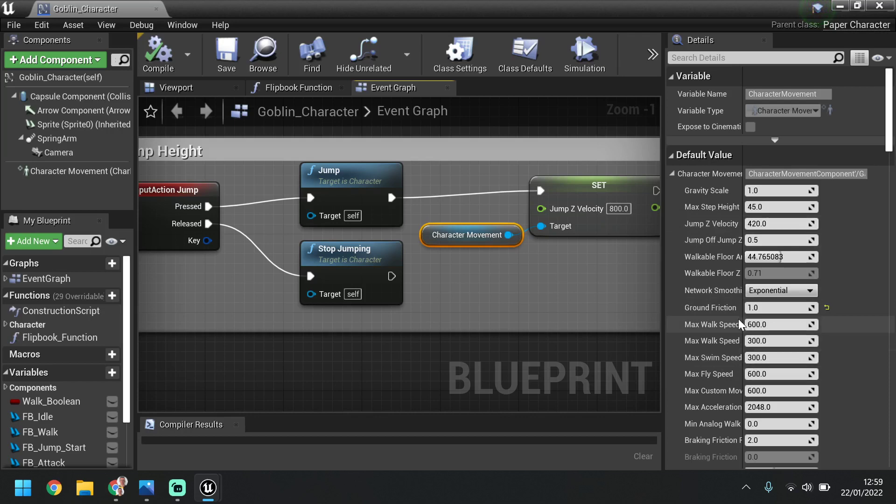
scroll(down, 3)
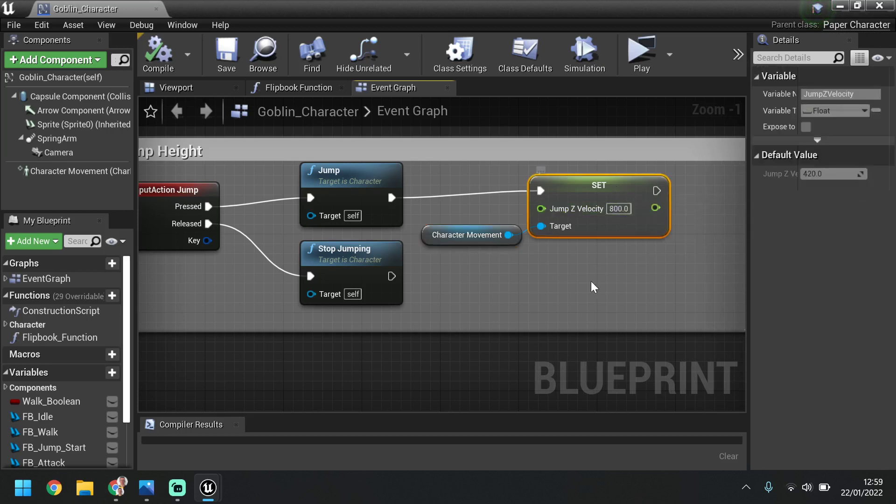
scroll(down, 3)
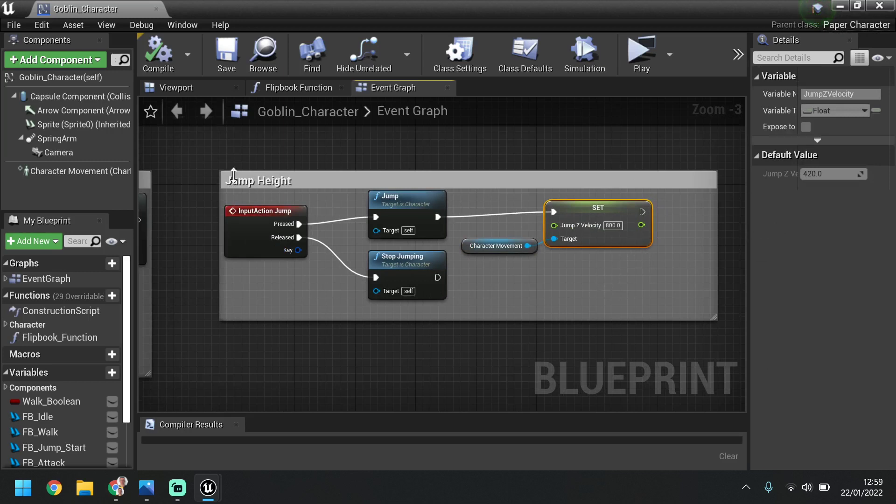
mouse_move(349, 281)
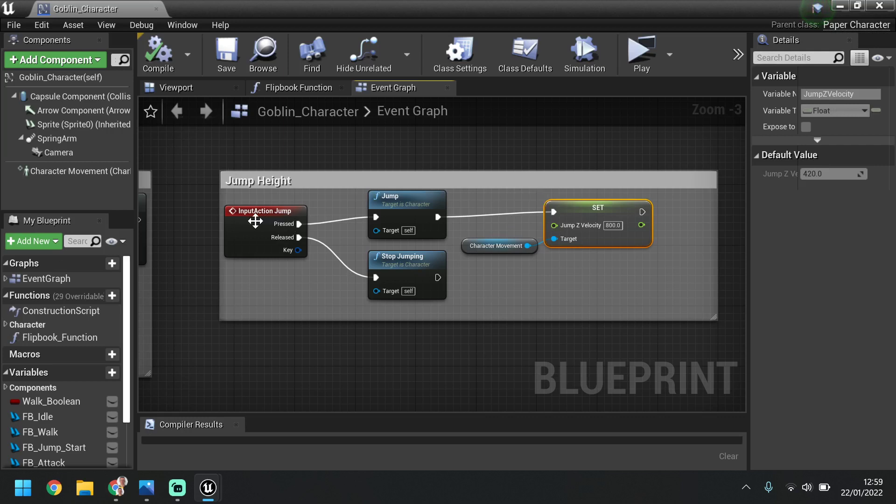
mouse_move(506, 237)
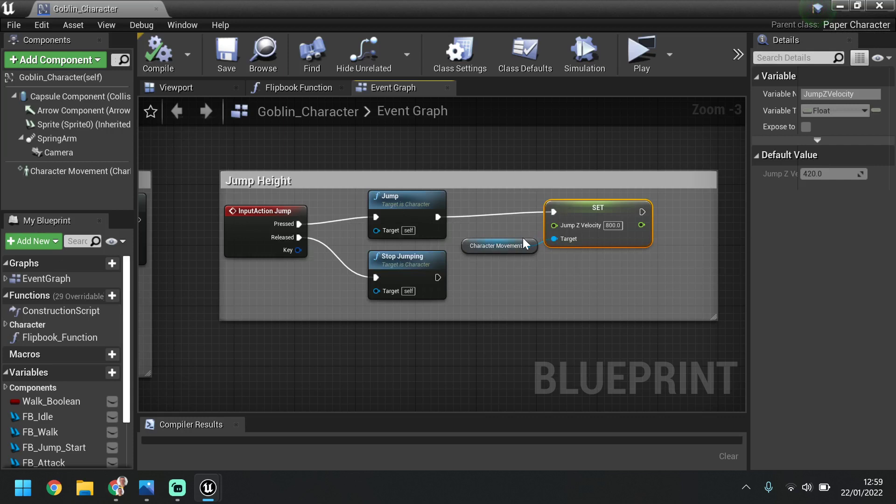
- Add a Get Character Movement node feeding the Jump Z Velocity SET node's Target
click(498, 246)
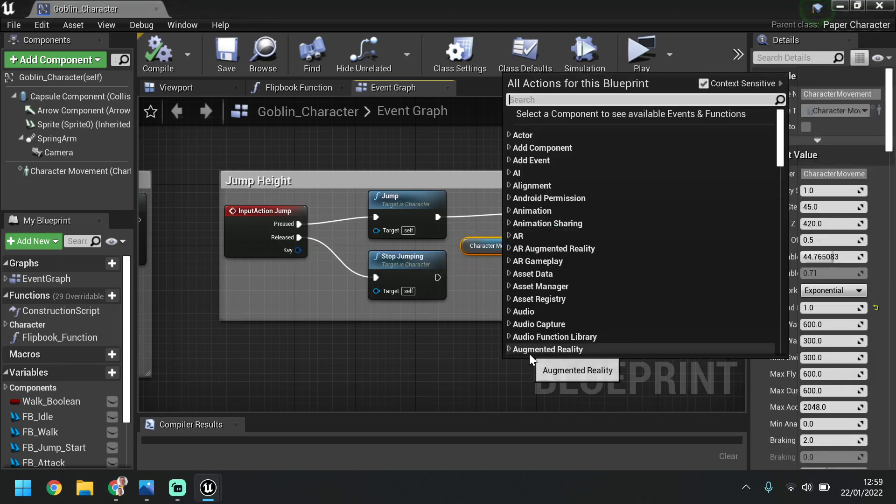
text(character movement)
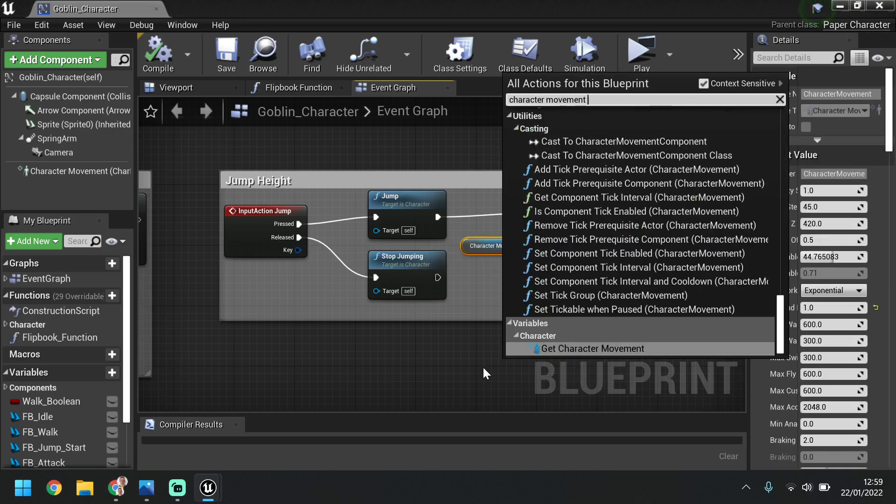
click(590, 349)
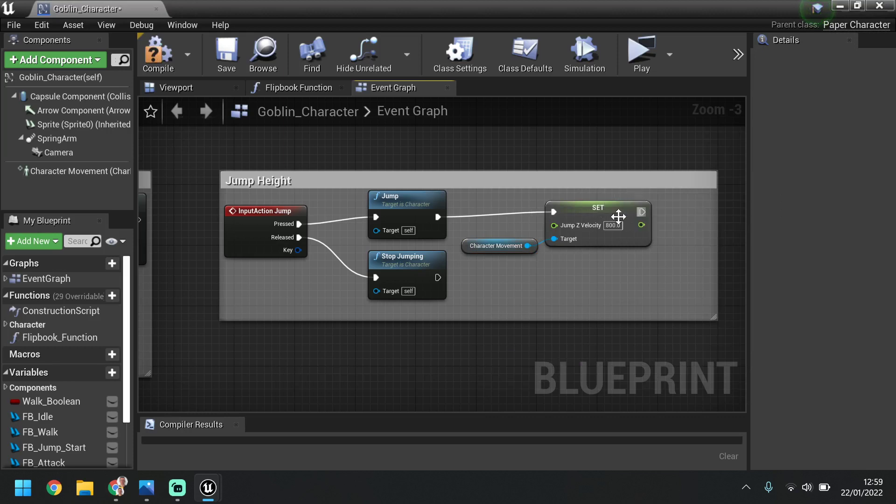
scroll(down, 3)
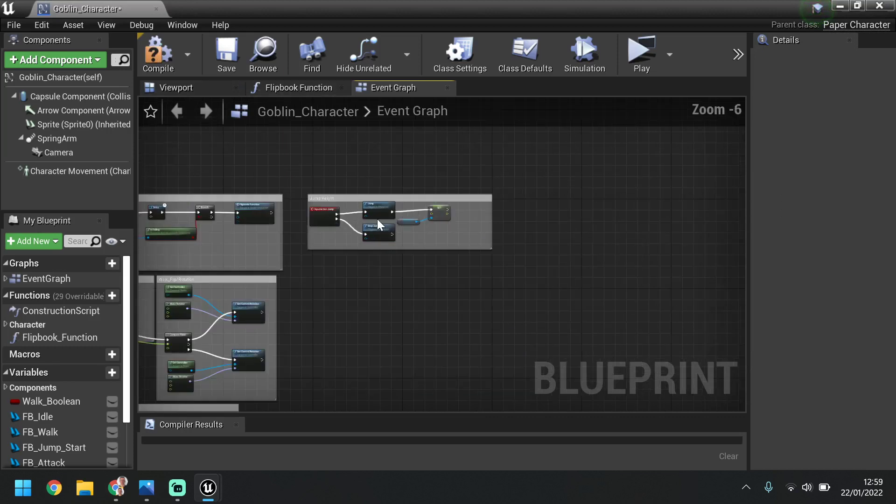
scroll(down, 3)
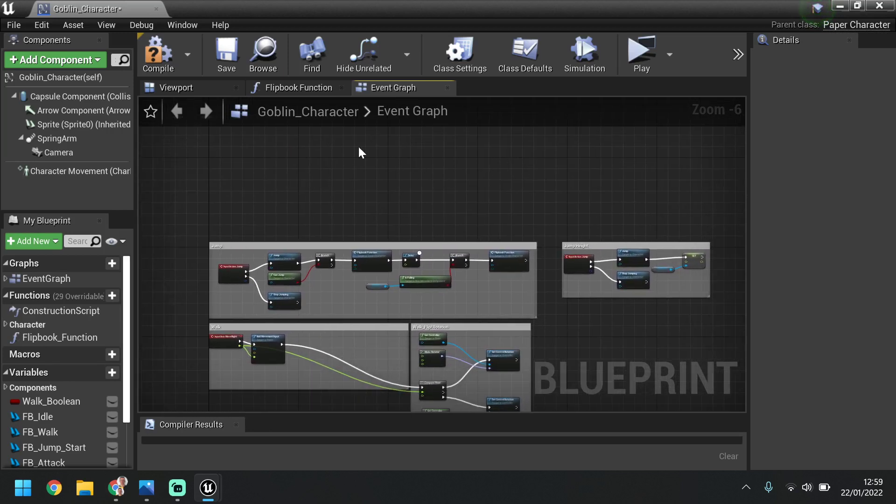
mouse_move(228, 177)
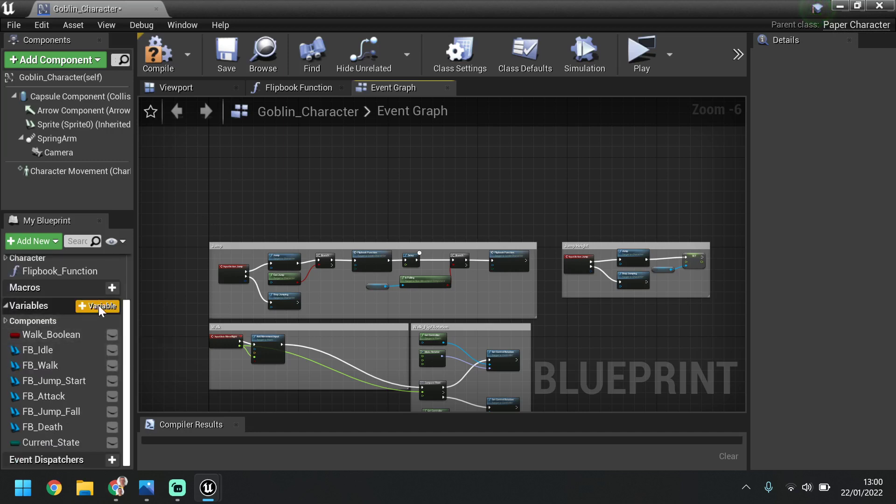
- Add a Boolean variable named 'Is Attaking?' and pan the graph for free space
click(97, 306)
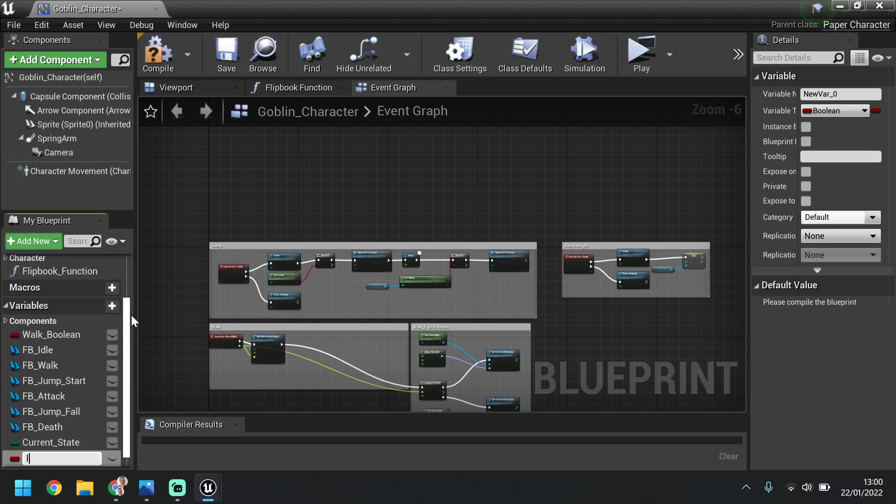
text(Is Attaking?)
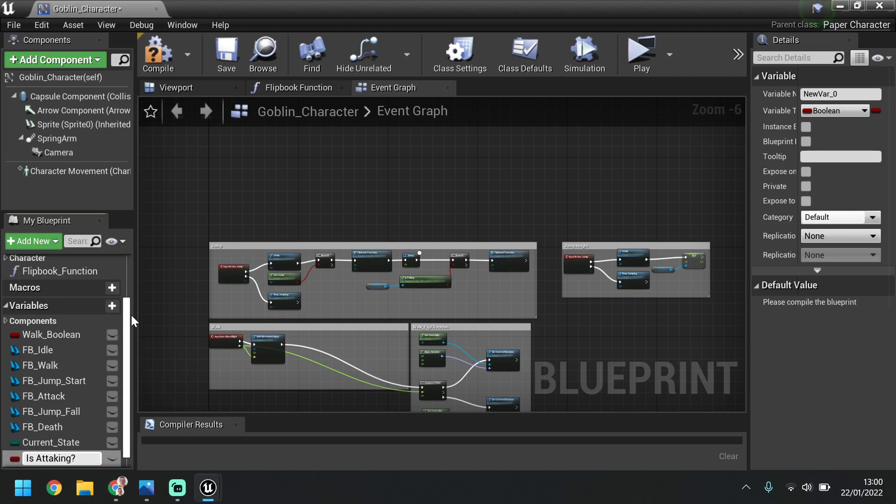
click(52, 458)
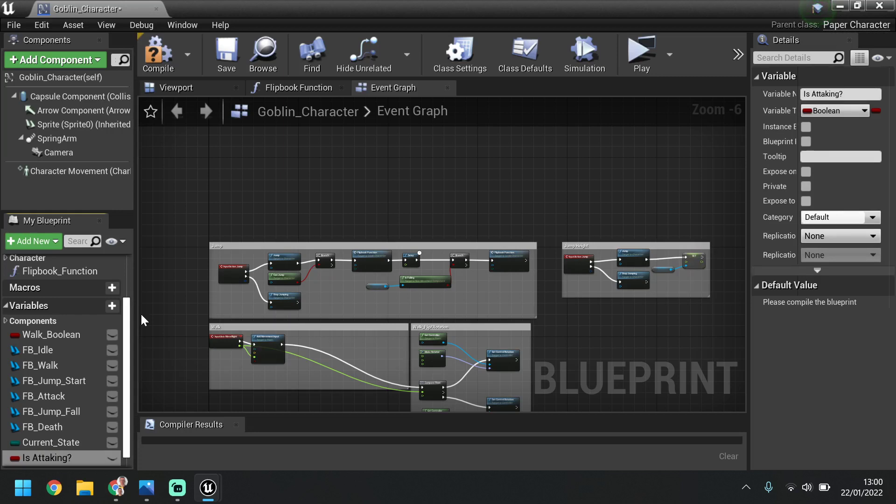
drag(342, 229, 302, 201)
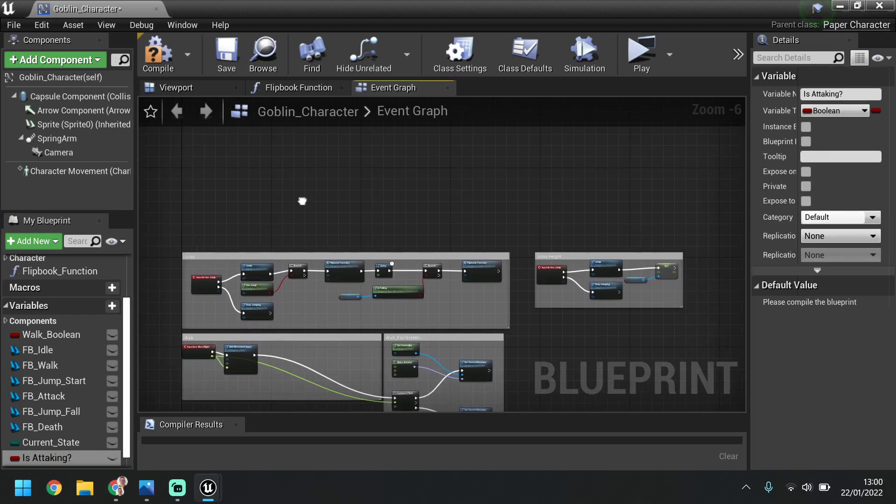
drag(301, 200, 285, 215)
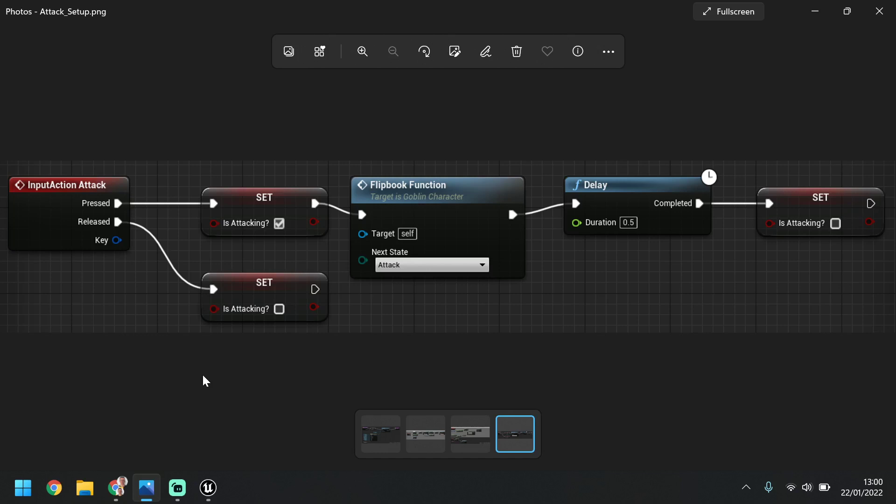
mouse_move(207, 488)
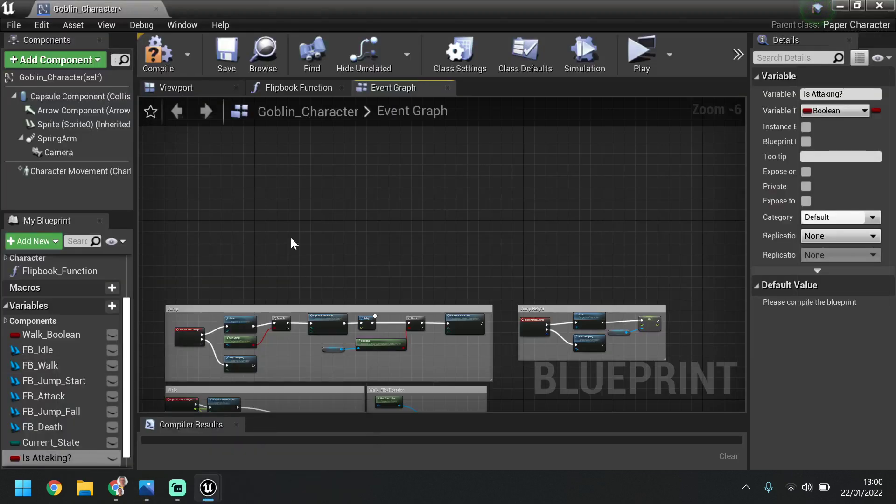
mouse_move(355, 192)
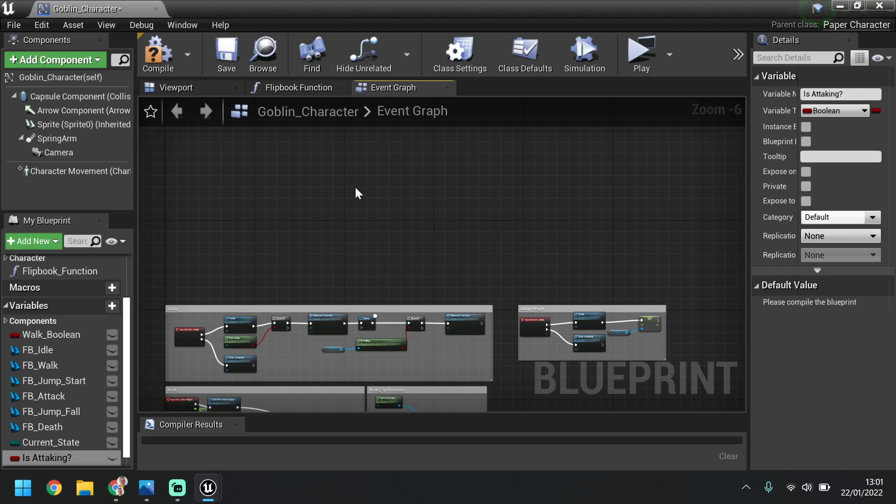
mouse_move(77, 460)
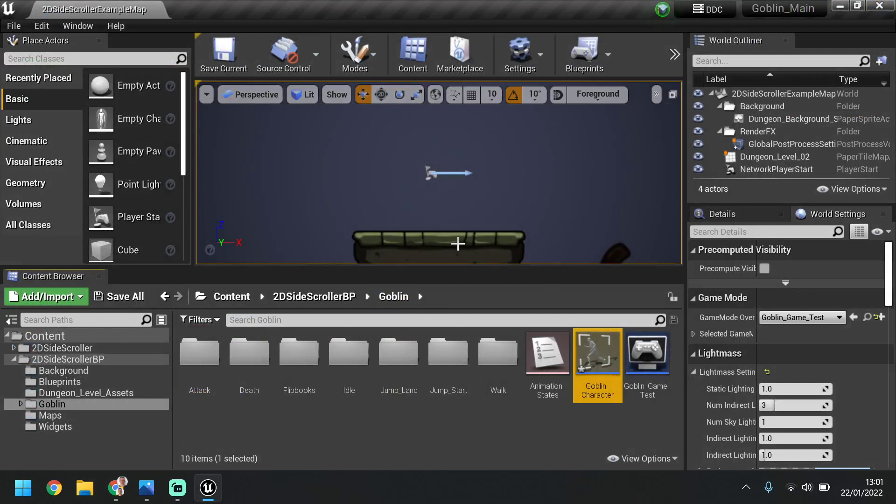
mouse_move(519, 54)
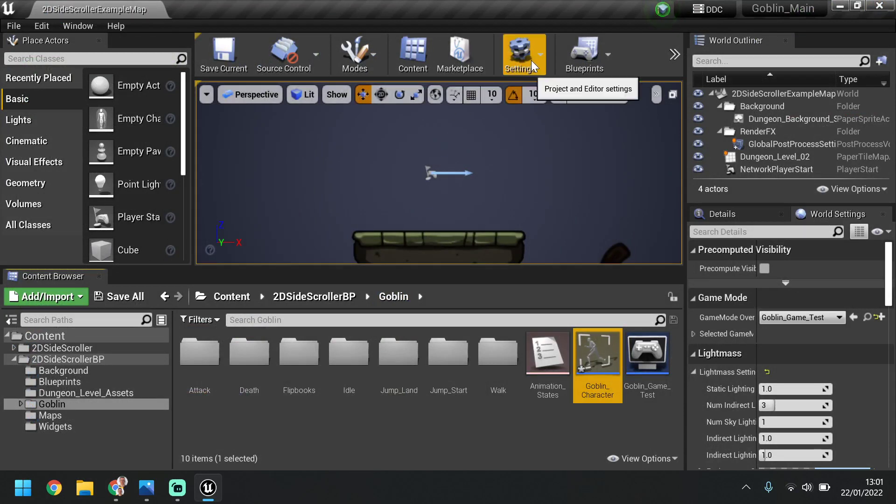
- Open Project Settings from the level editor's Settings menu
click(523, 53)
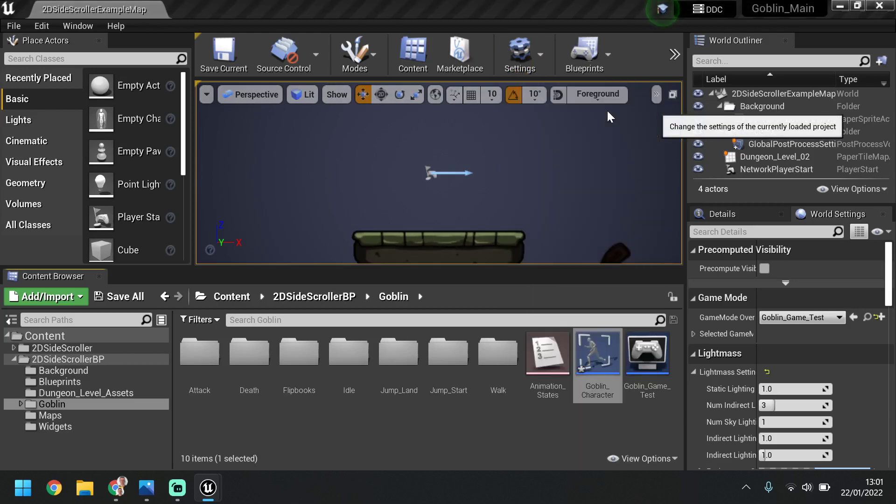
click(519, 54)
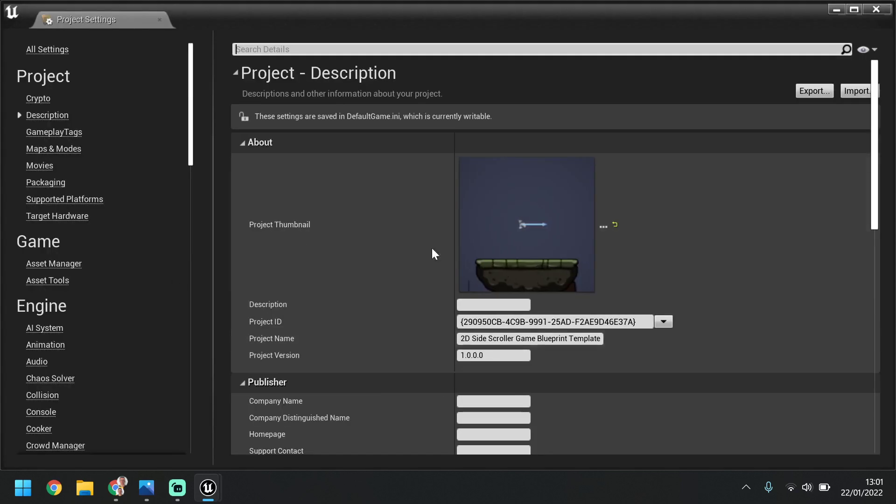
- Show the Engine > Input bindings page and collapse the MoveRight axis mapping
scroll(down, 3)
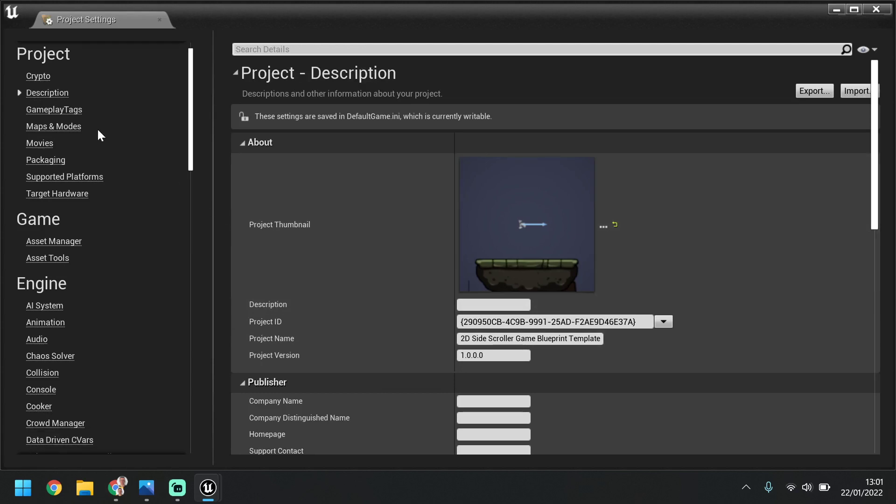
scroll(down, 3)
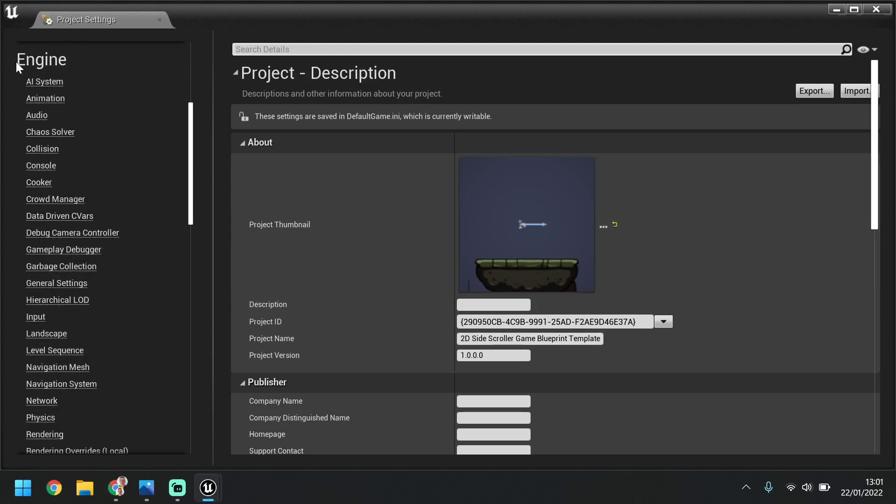
click(36, 317)
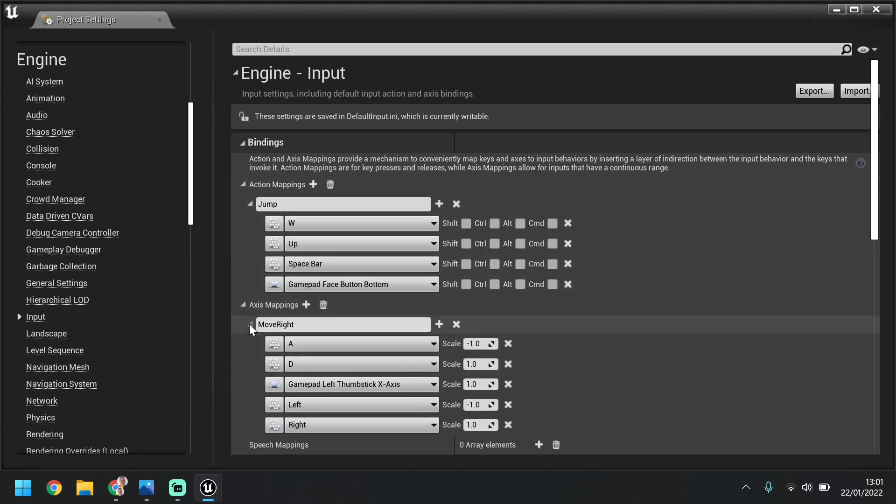
click(243, 304)
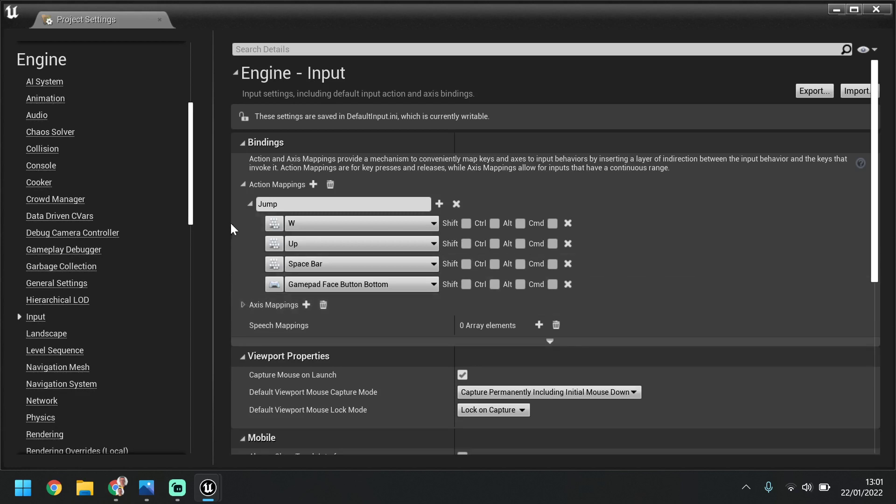
mouse_move(236, 231)
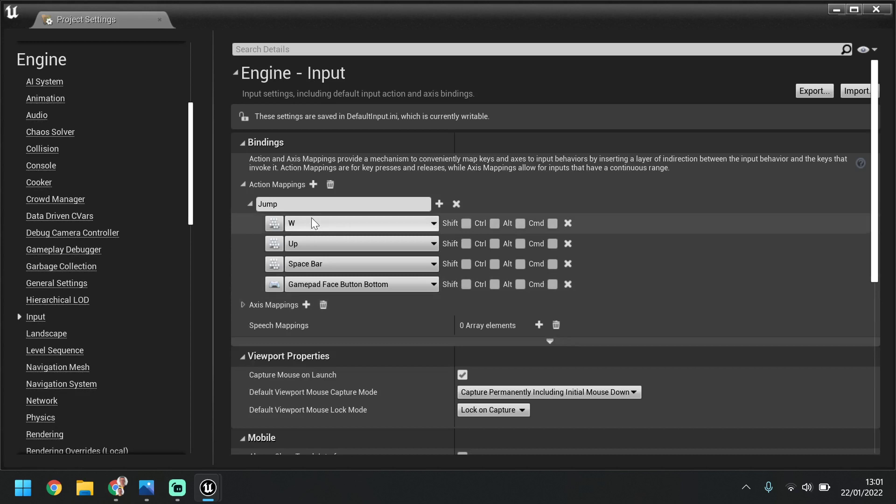
mouse_move(313, 184)
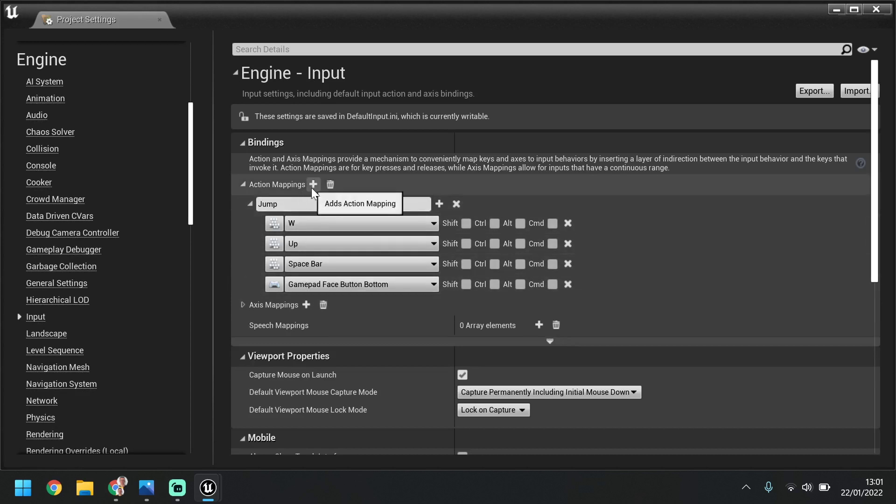
- Add an Attack action mapping bound to the keyboard E key and close Project Settings
click(313, 184)
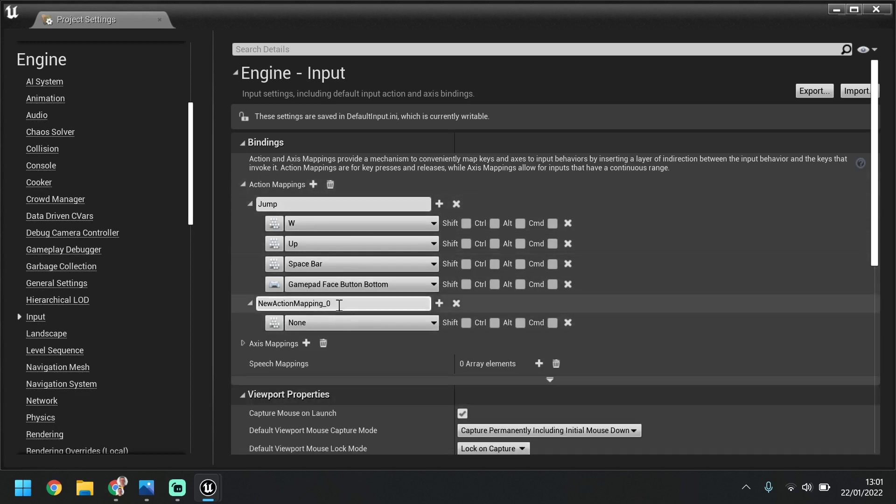
text(A)
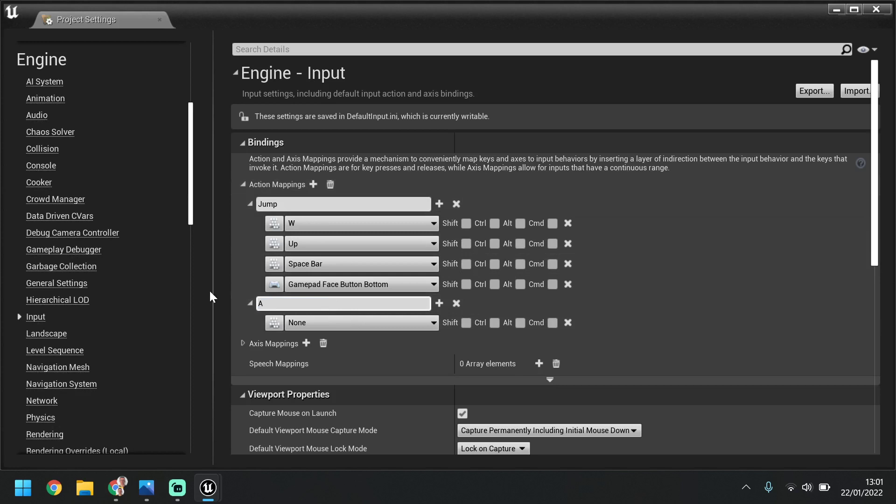
text(Attack)
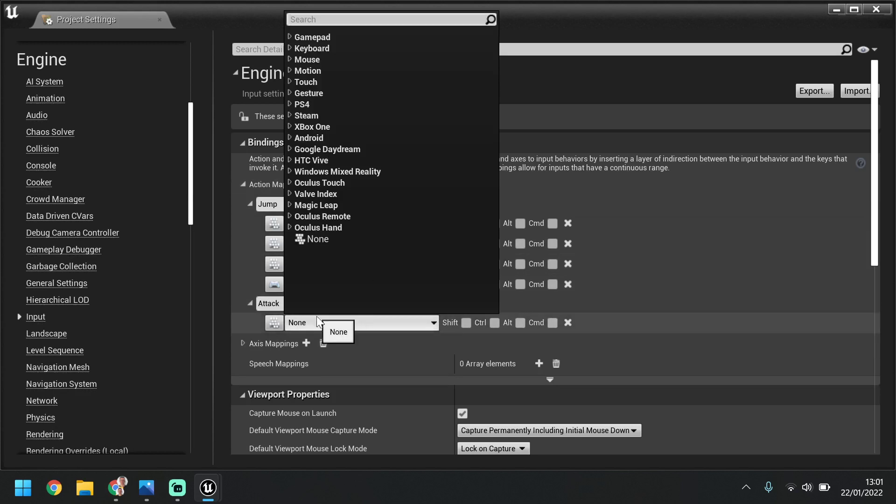
text(E)
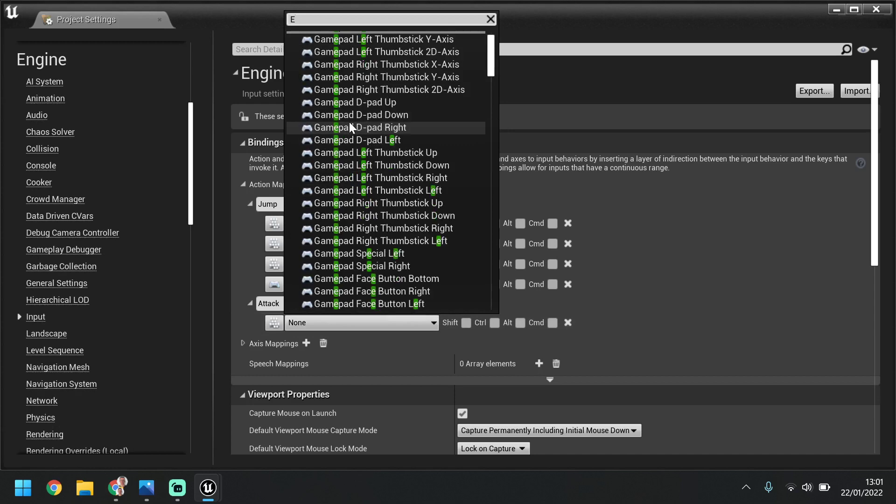
scroll(down, 3)
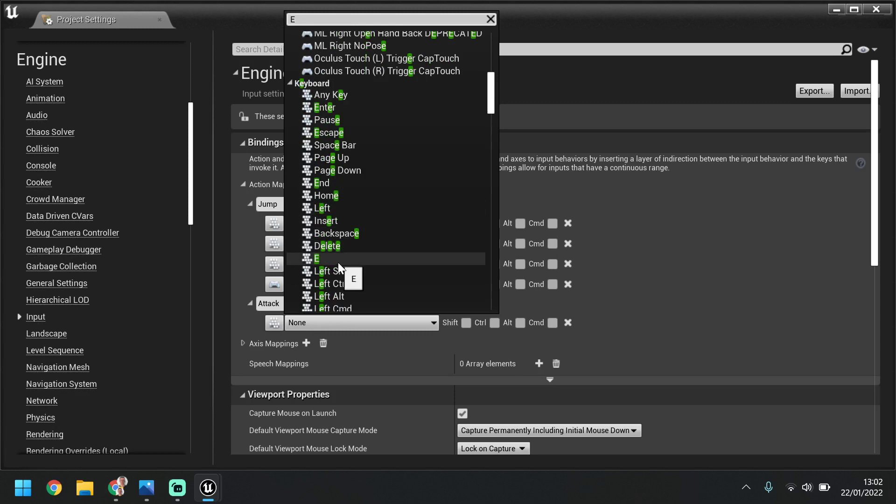
click(316, 258)
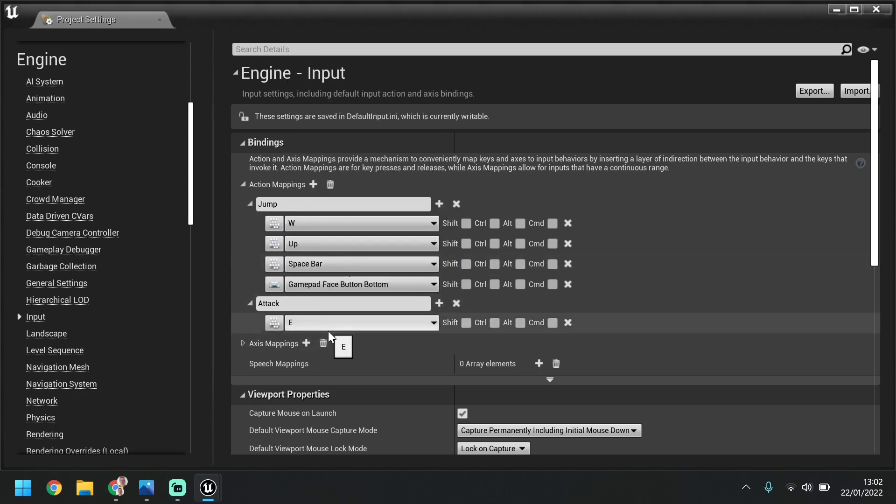
click(342, 302)
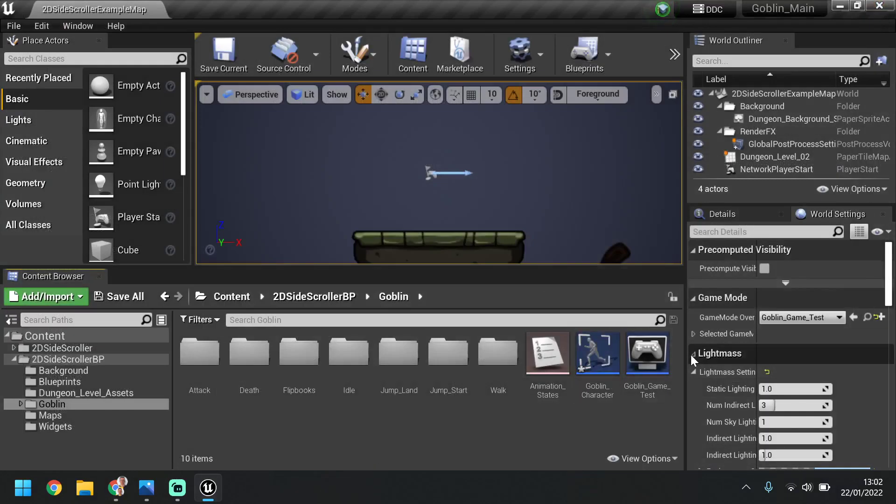
- Reopen Goblin_Character and add an InputAction Attack event node to the Event Graph
click(596, 352)
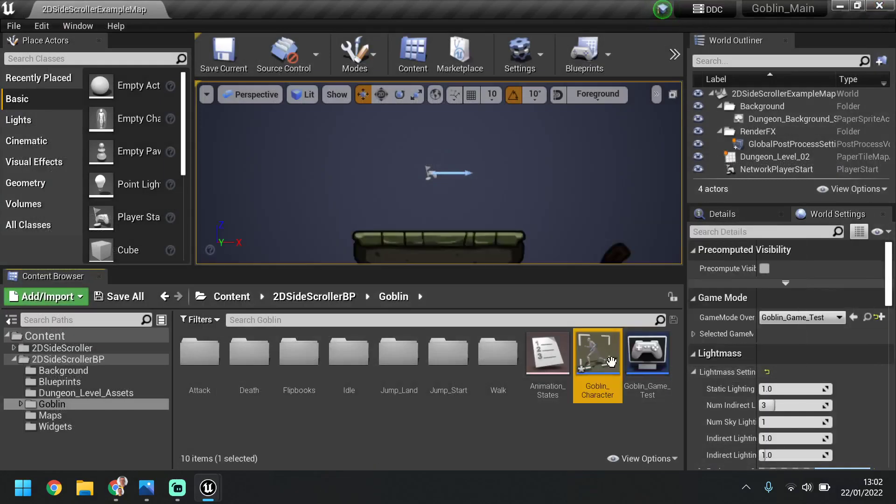
double_click(598, 352)
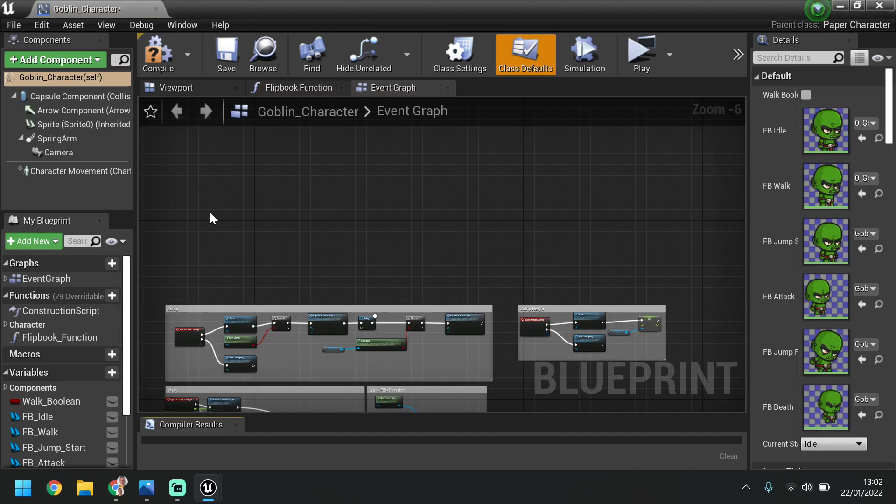
scroll(up, 3)
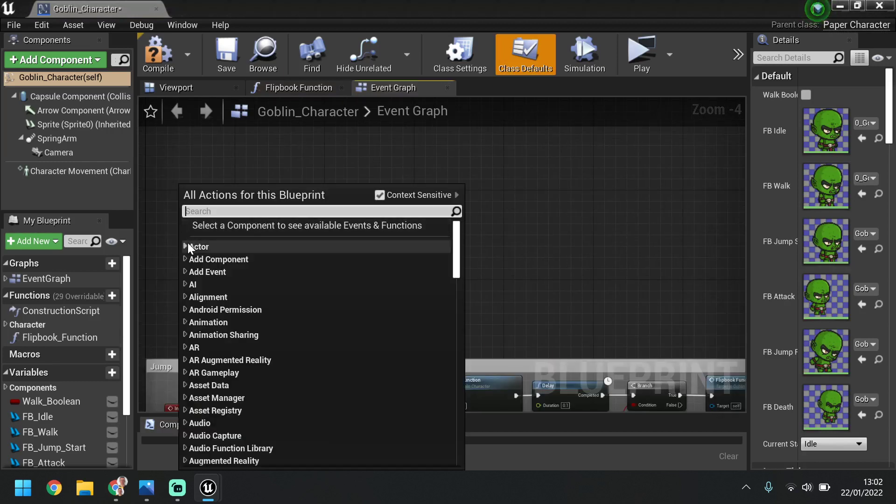
text(attack)
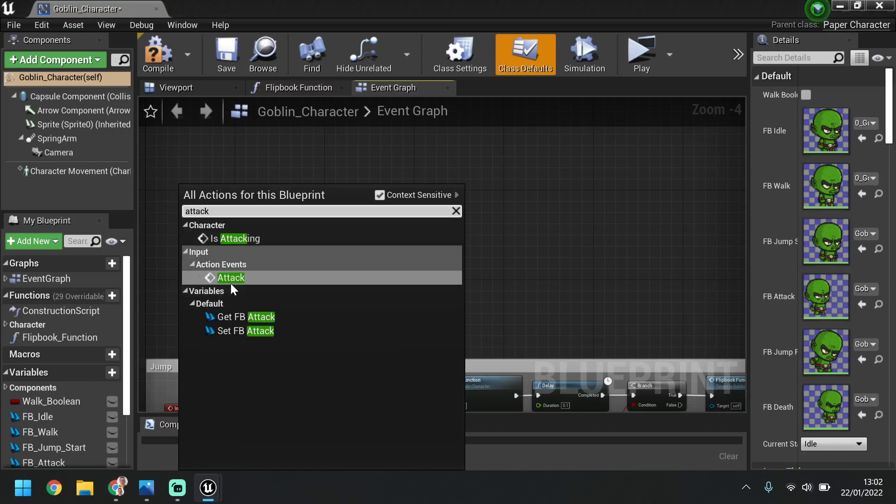
mouse_move(230, 277)
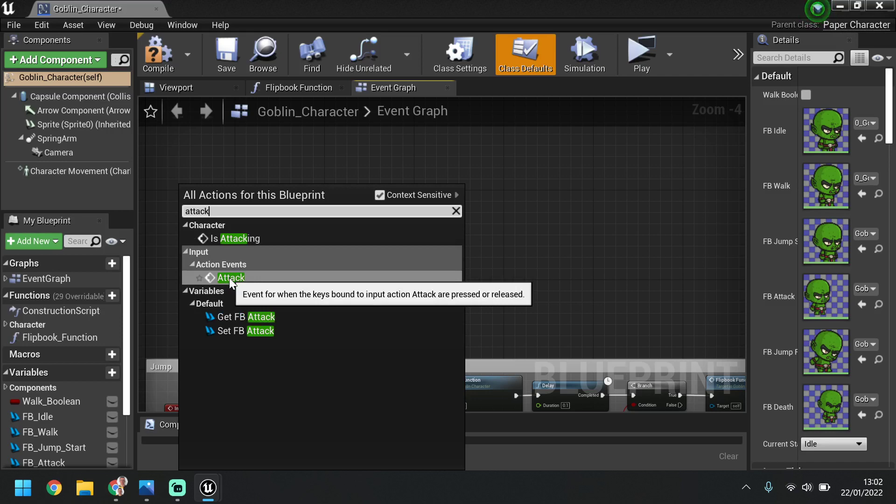
click(231, 277)
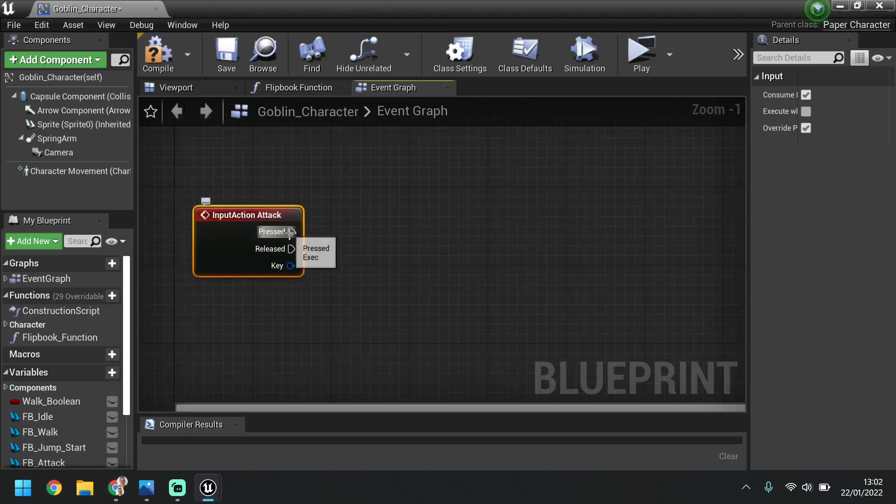
- Add two Is Attaking? setters, wiring Pressed to the first and making it set true
scroll(down, 3)
text(Is Attaking?)
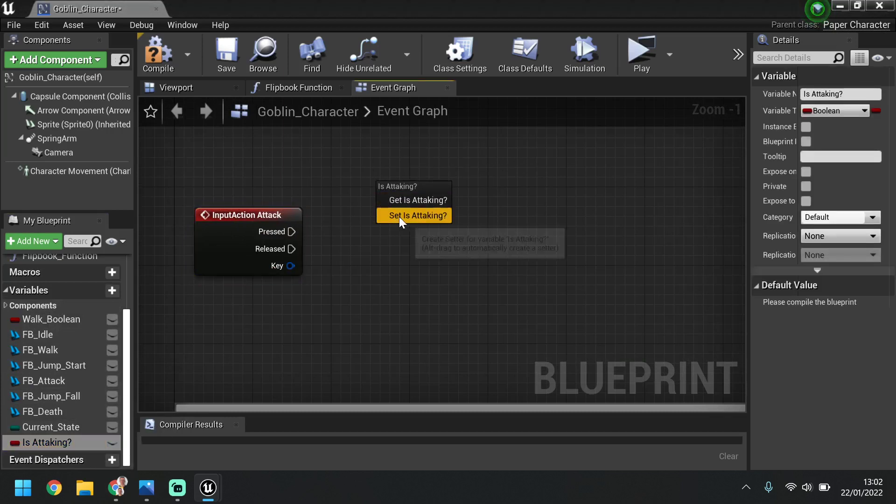
click(417, 215)
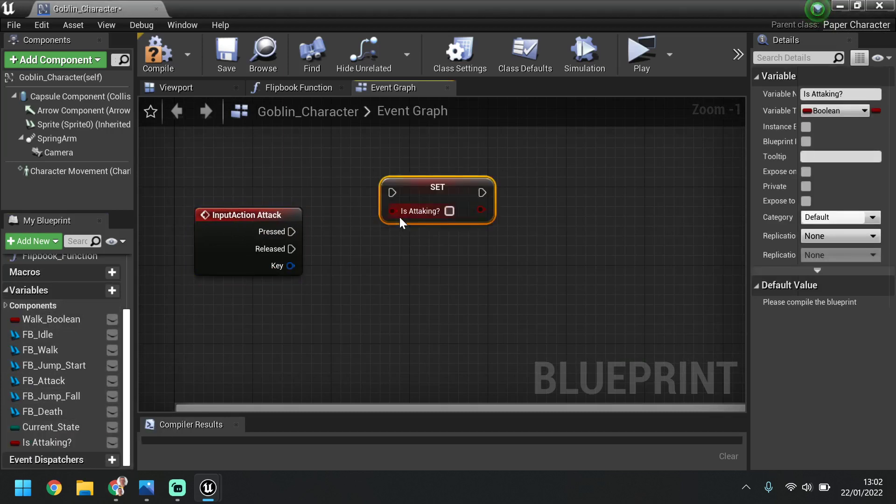
drag(437, 200, 408, 200)
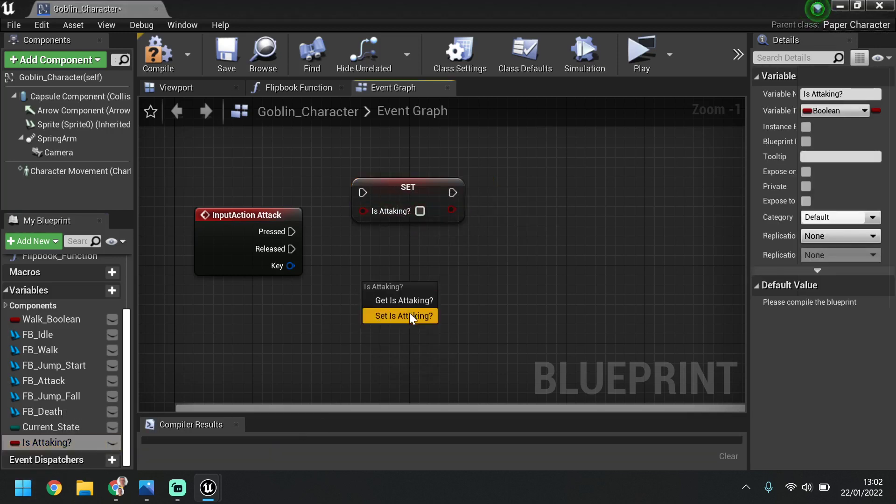
click(401, 316)
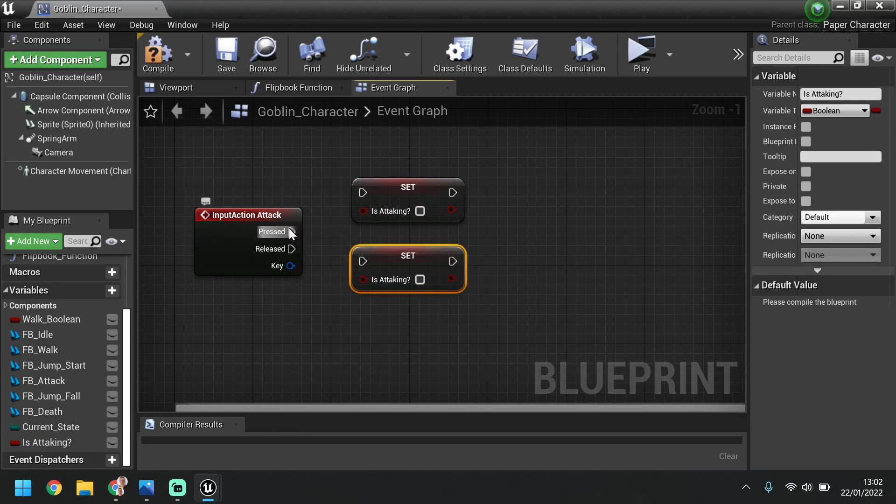
drag(291, 231, 362, 192)
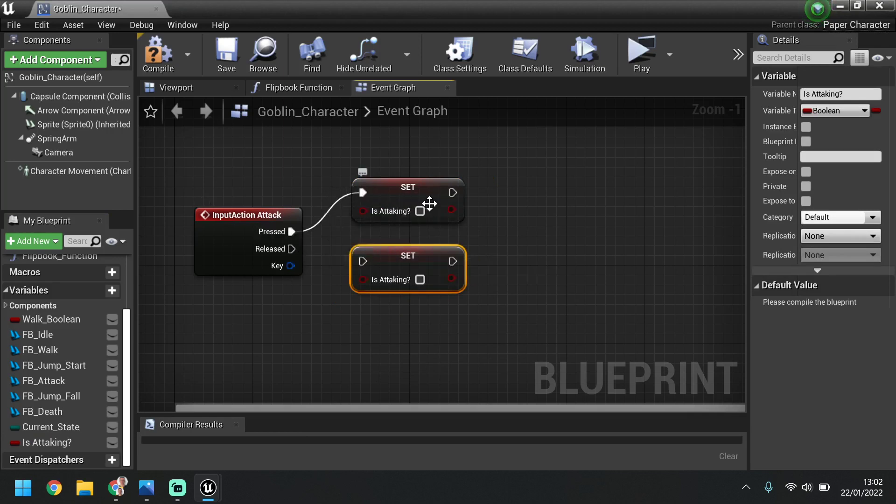
click(420, 211)
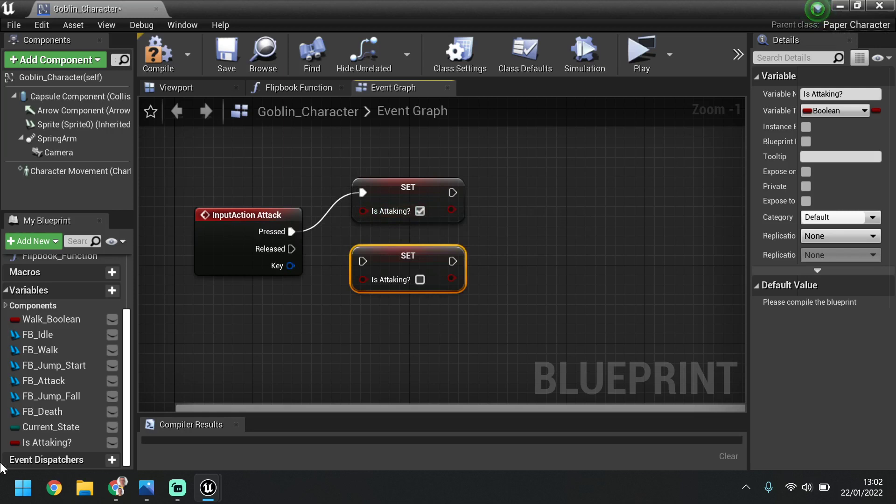
mouse_move(291, 248)
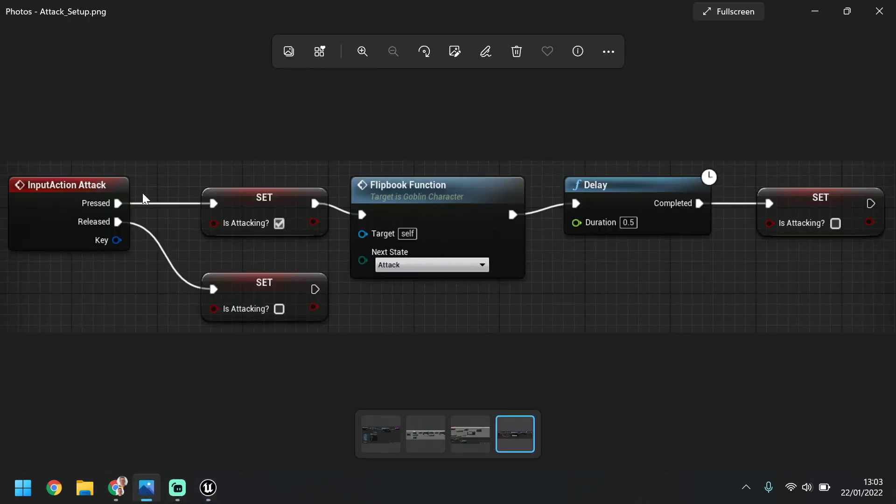
mouse_move(191, 182)
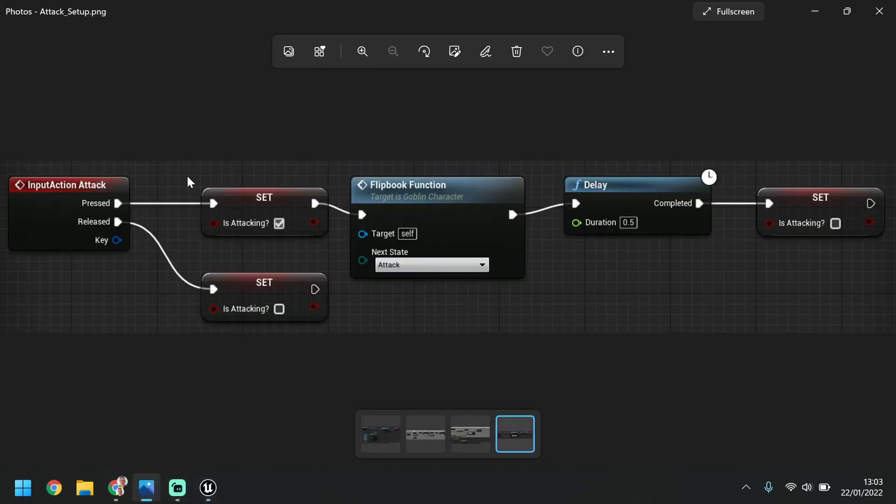
mouse_move(457, 205)
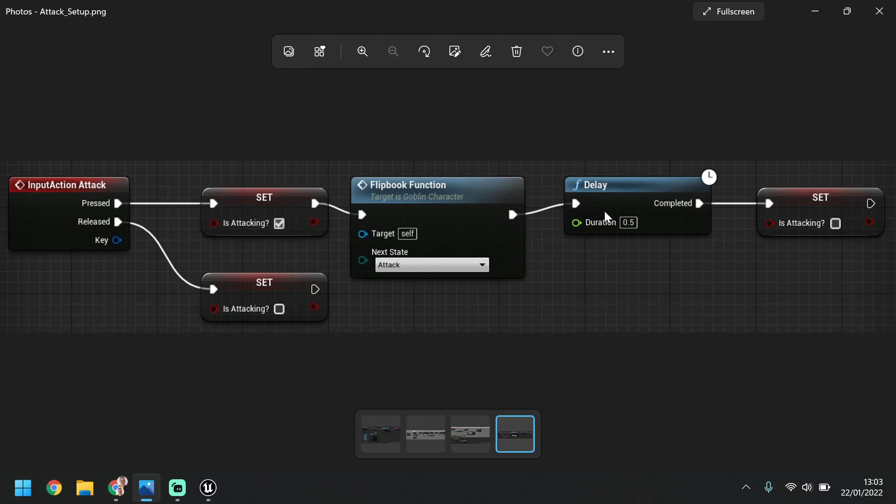
mouse_move(627, 227)
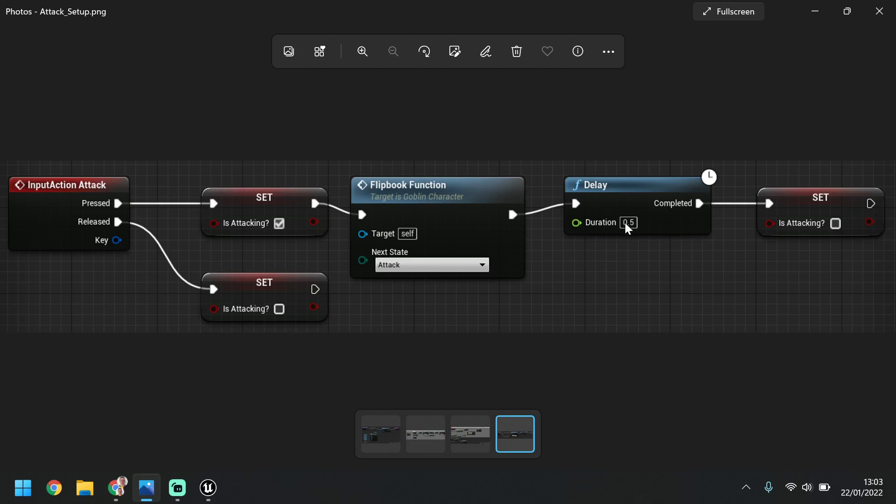
mouse_move(788, 202)
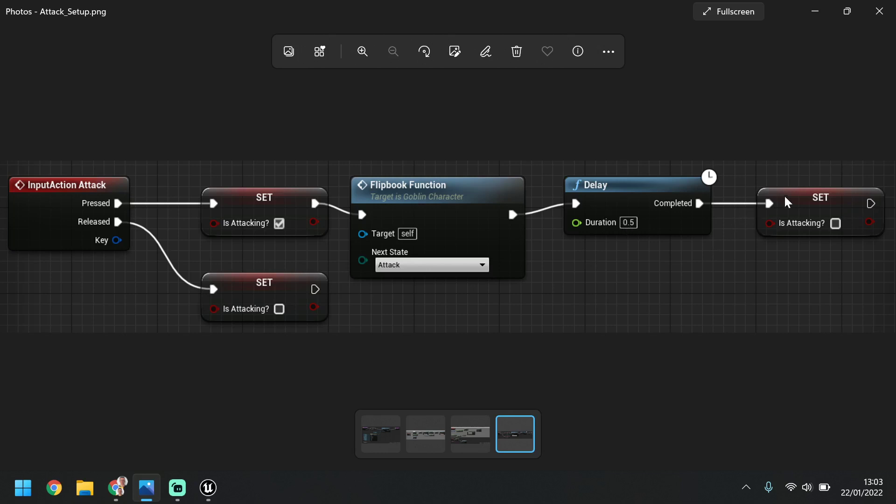
mouse_move(272, 248)
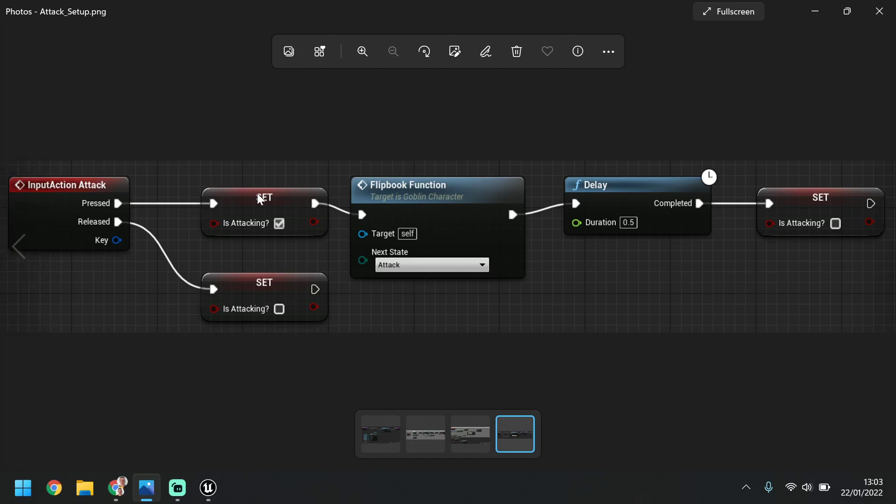
mouse_move(814, 166)
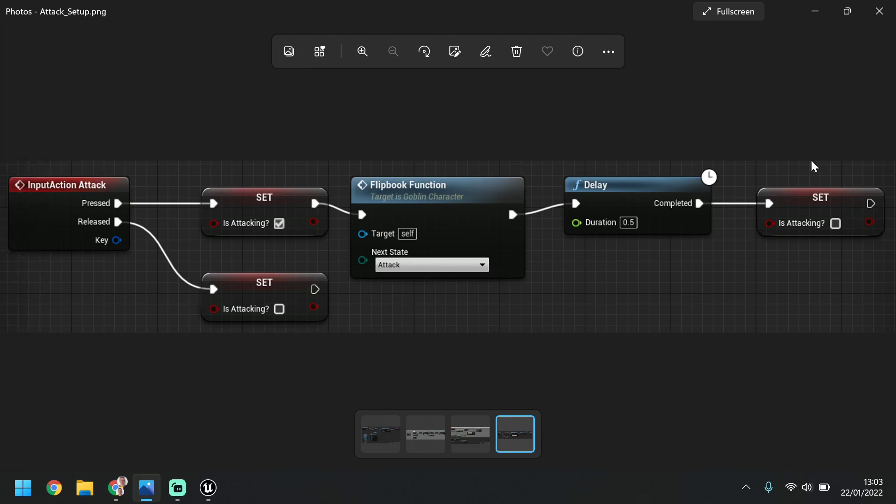
mouse_move(59, 220)
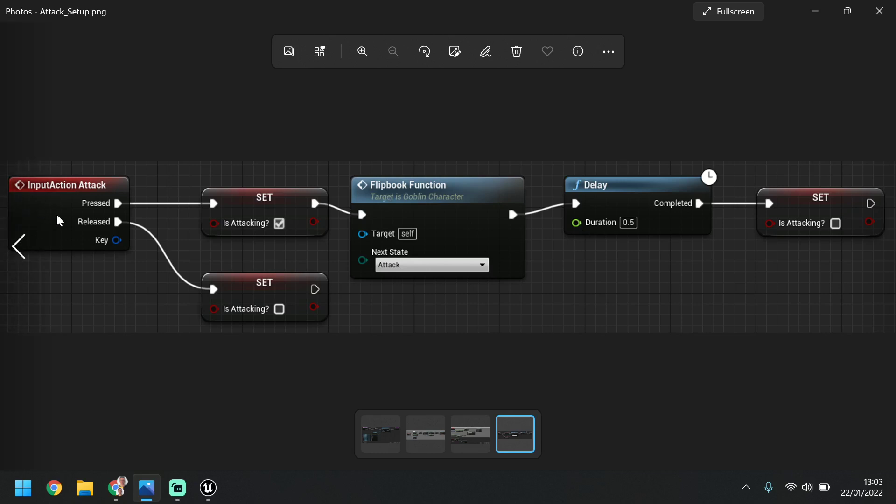
mouse_move(563, 286)
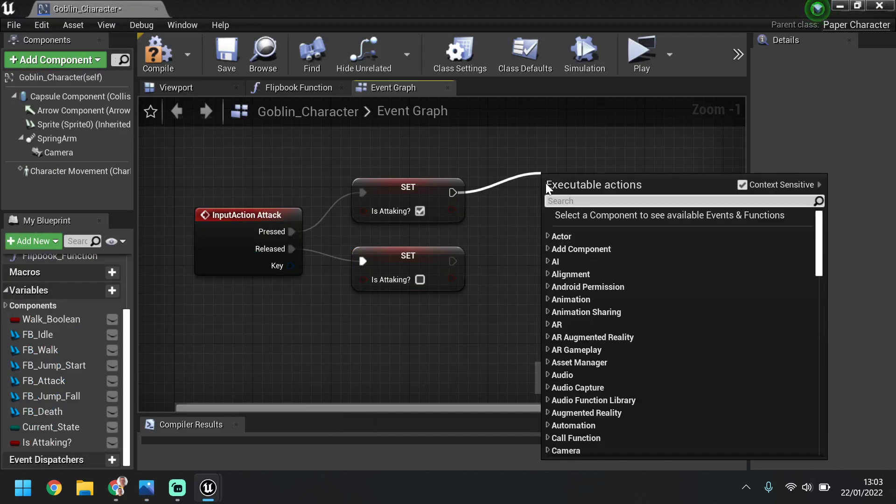
- Add a Flipbook Function call after the first Is Attaking? setter
text(flipbook)
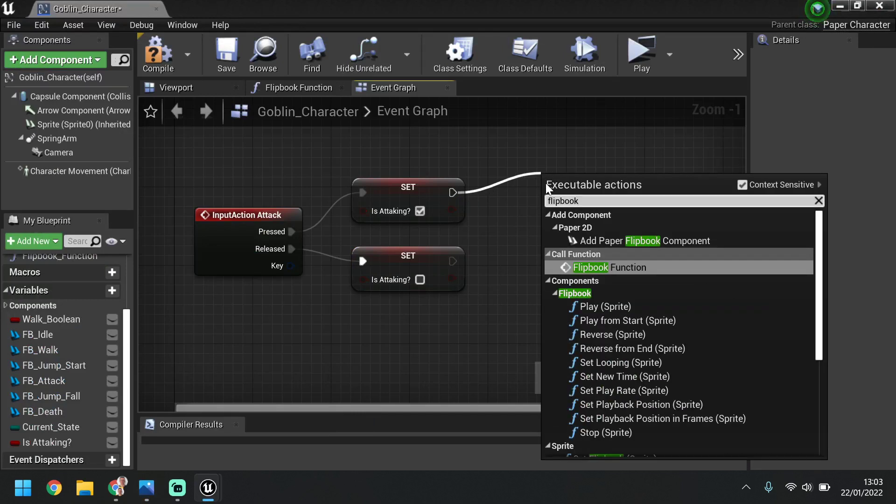
click(610, 267)
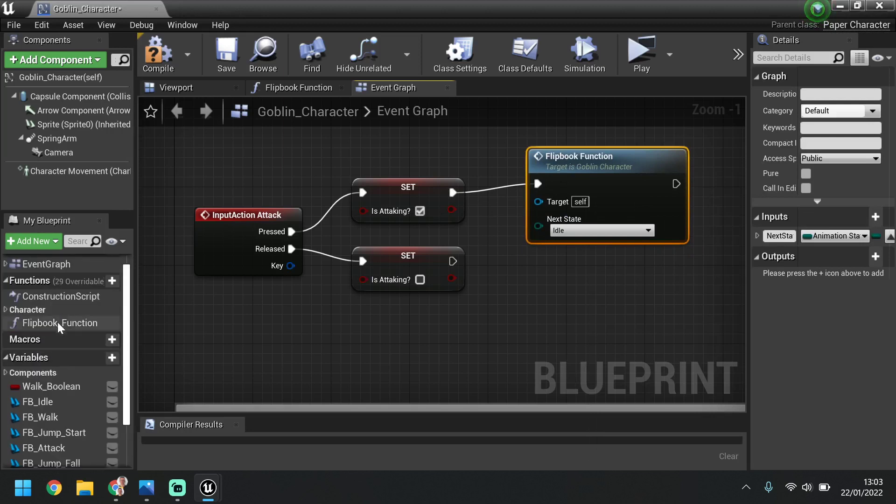
mouse_move(59, 323)
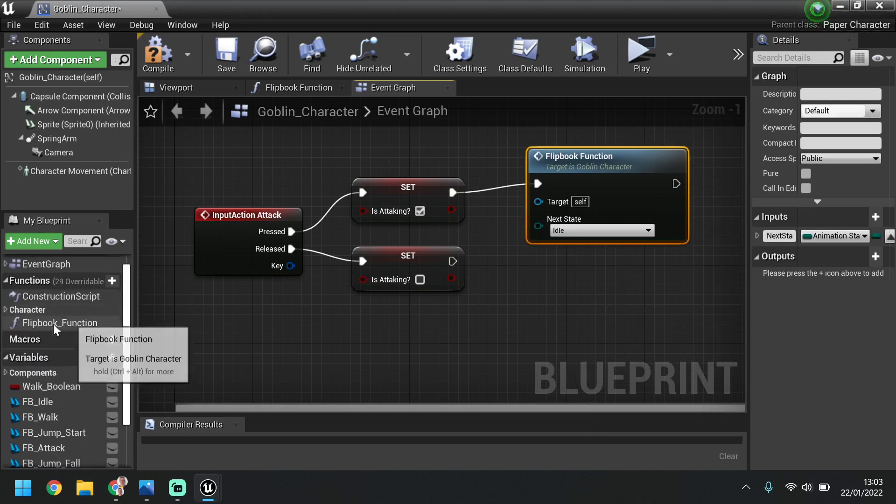
mouse_move(86, 331)
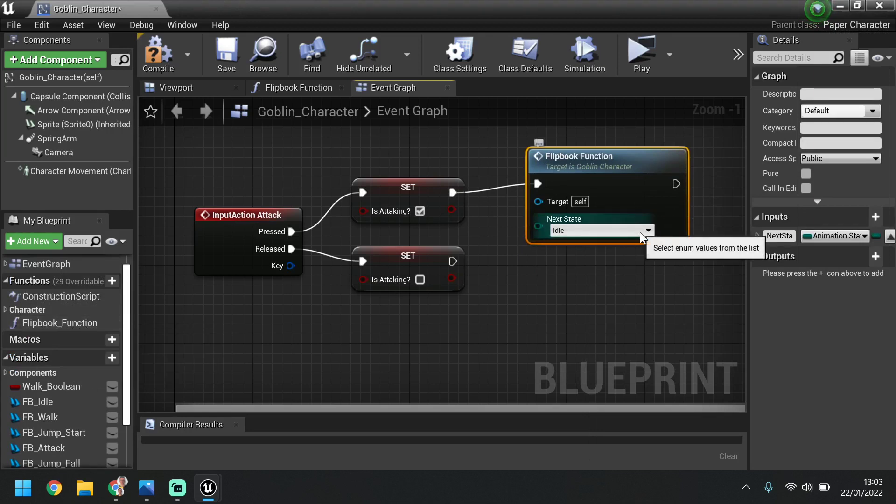
- Set Flipbook Function's Next State to Attack and follow it with a 0.5 s Delay
click(600, 230)
text(dela)
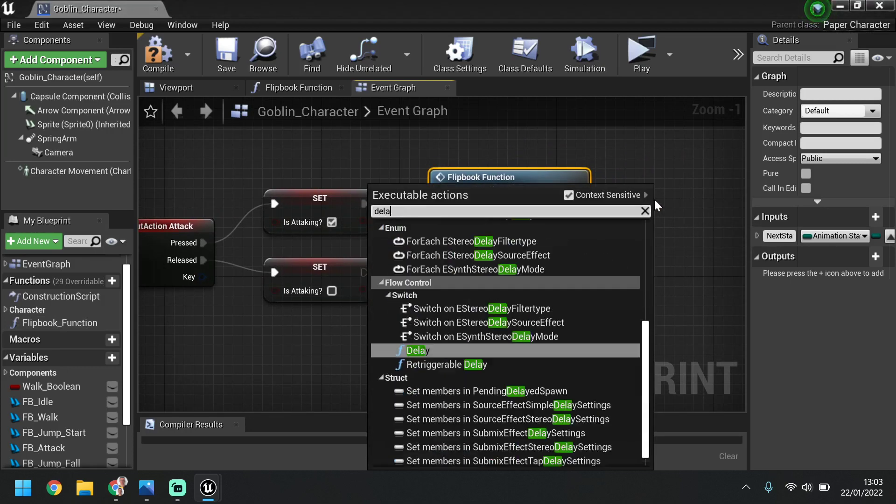
text(y)
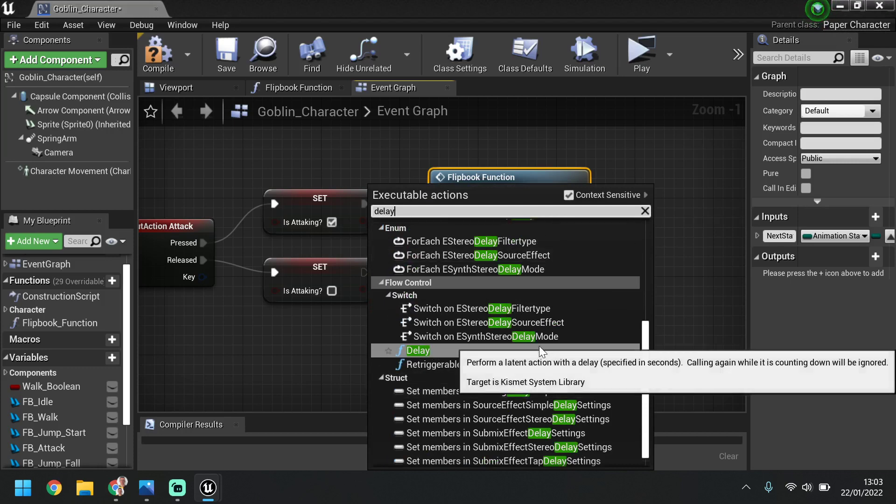
click(417, 350)
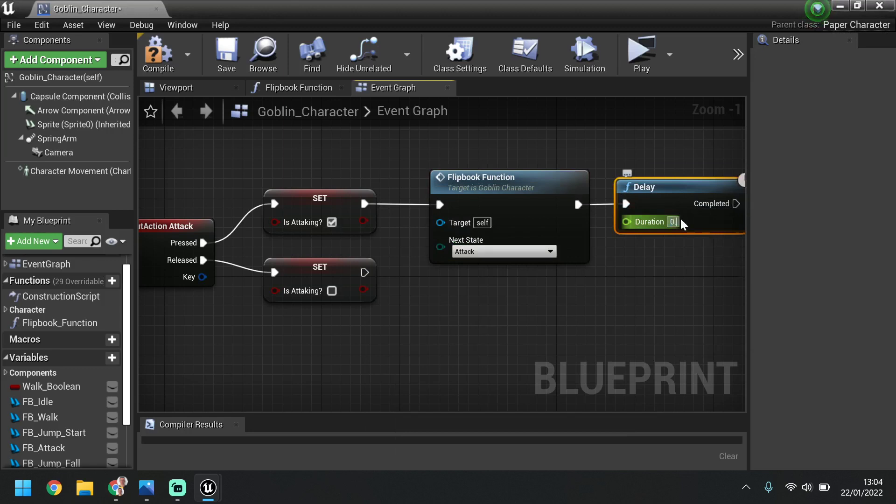
text(0.5)
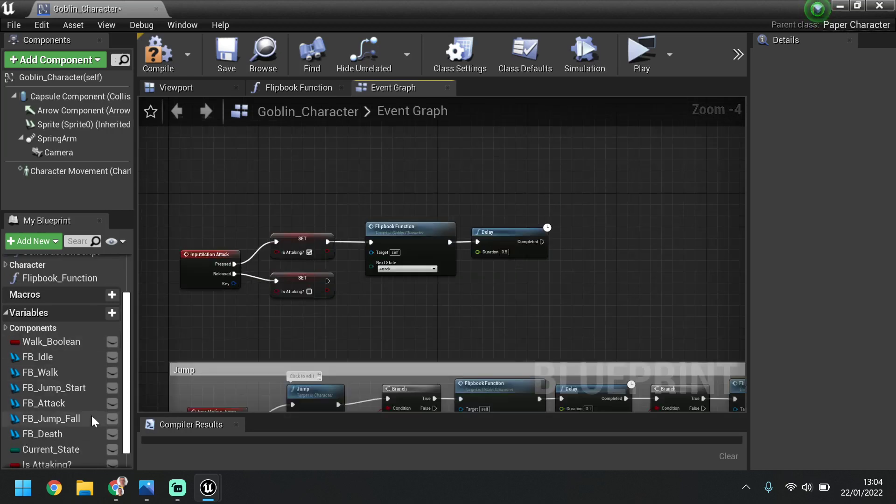
- Add the final Is Attaking? reset setter and wrap the chain in an 'Attack' comment box
click(42, 442)
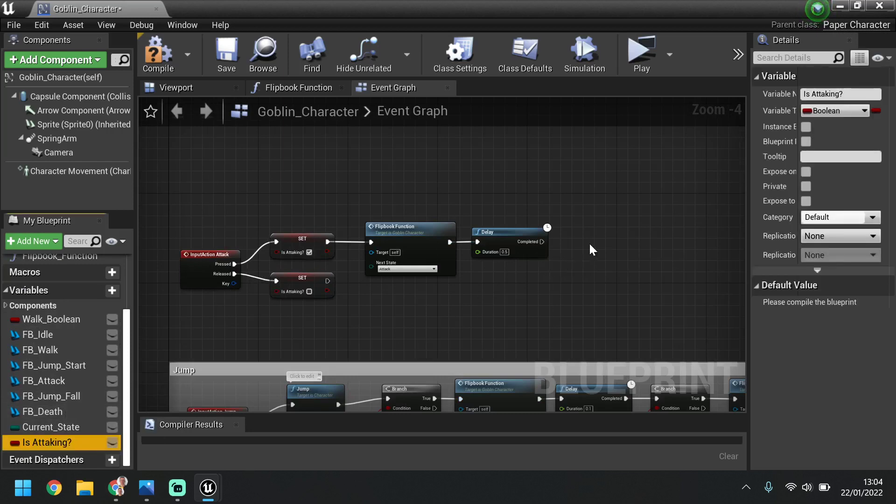
mouse_move(586, 245)
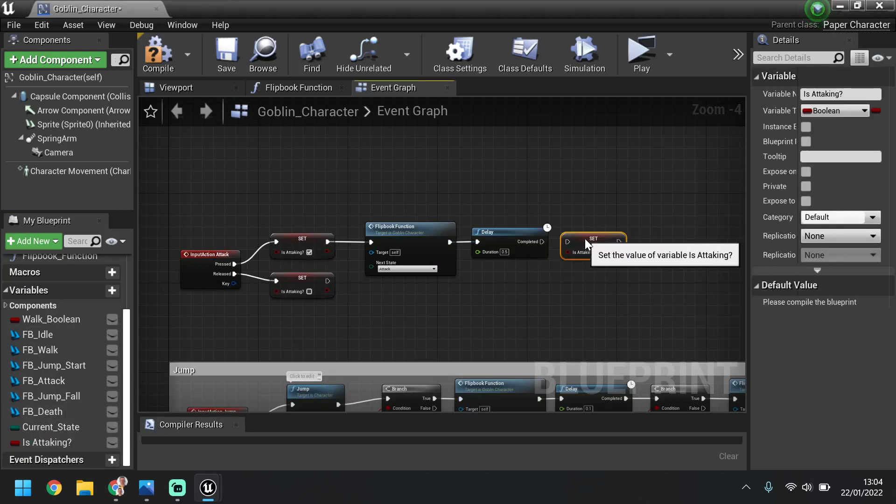
mouse_move(557, 292)
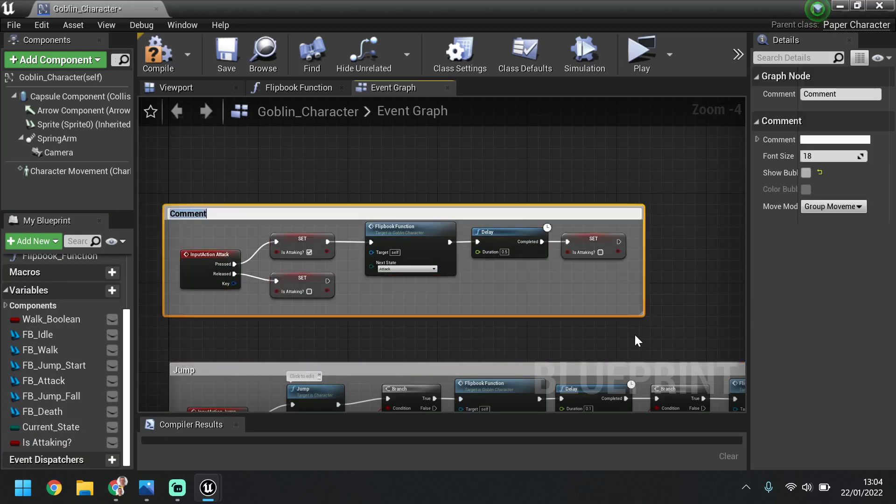
text(Attack)
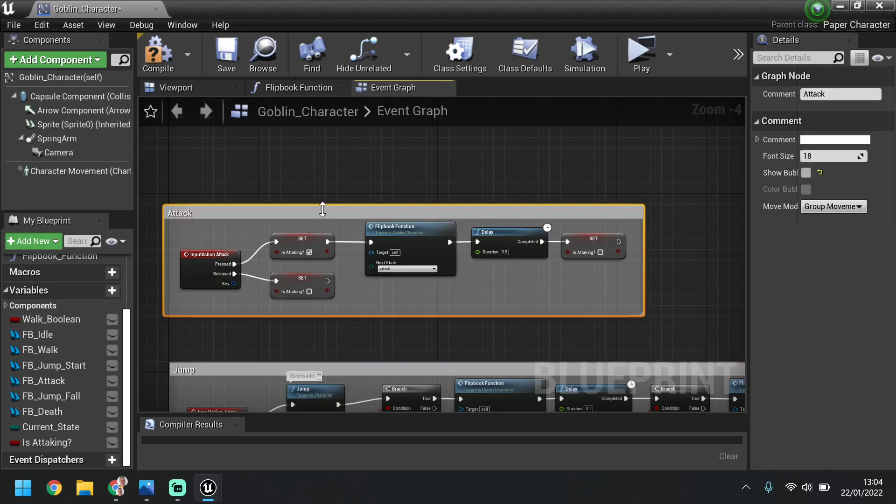
drag(322, 208, 326, 227)
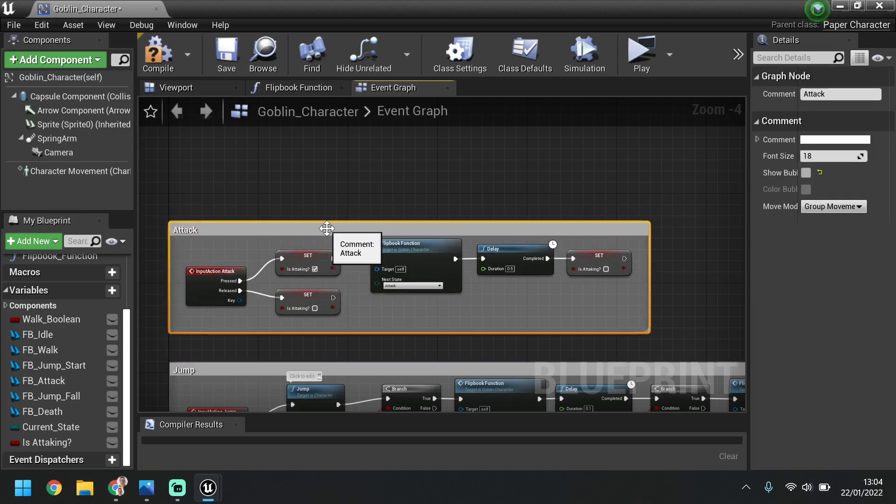
scroll(down, 3)
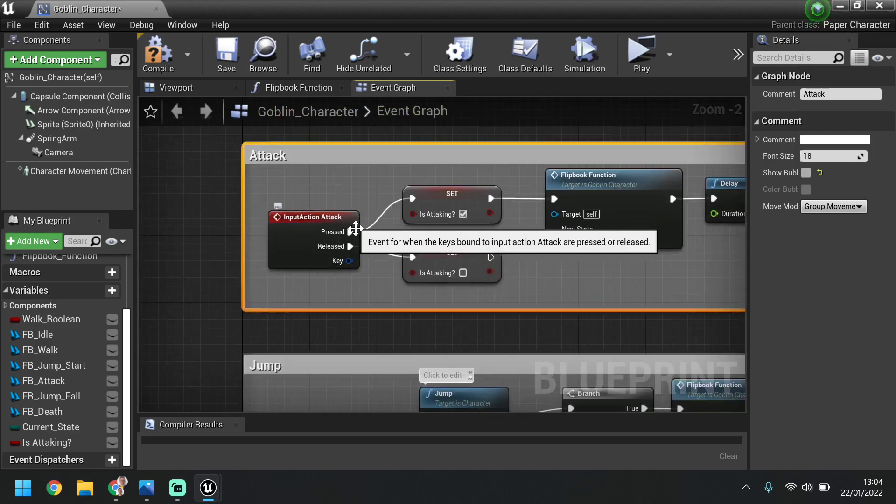
scroll(down, 3)
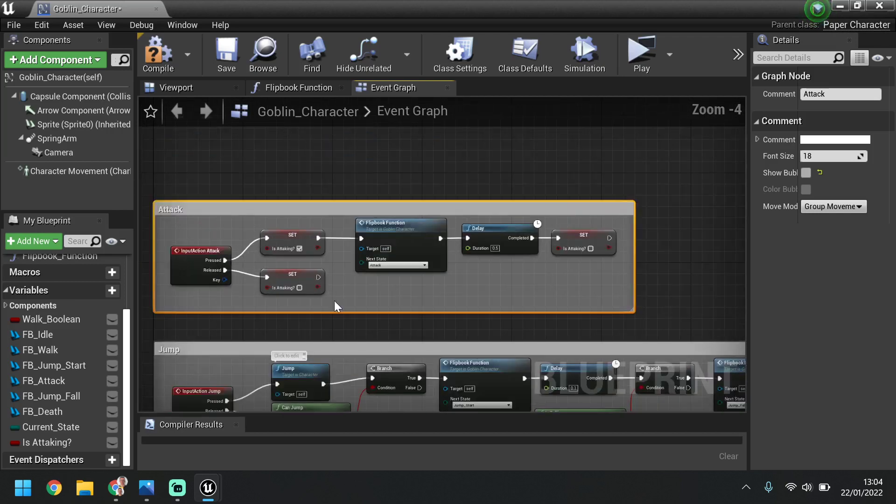
- Break the link from Event Tick into Animation Update's exec pin
scroll(down, 3)
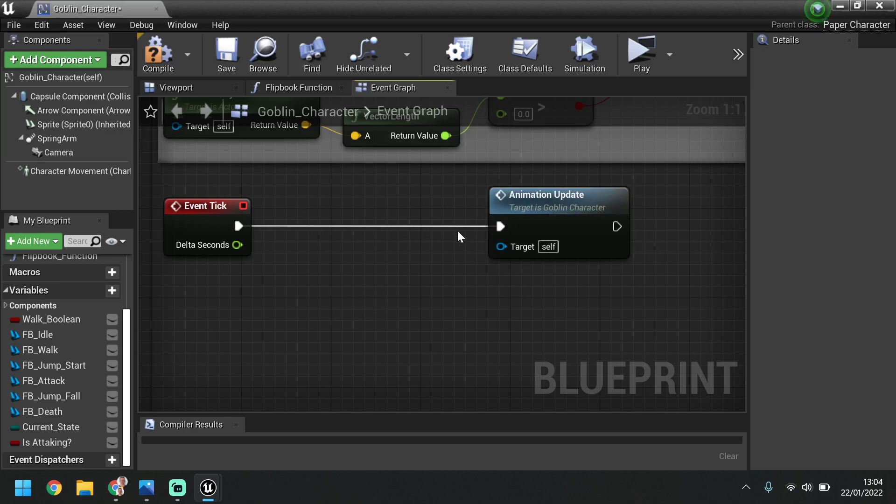
right_click(499, 226)
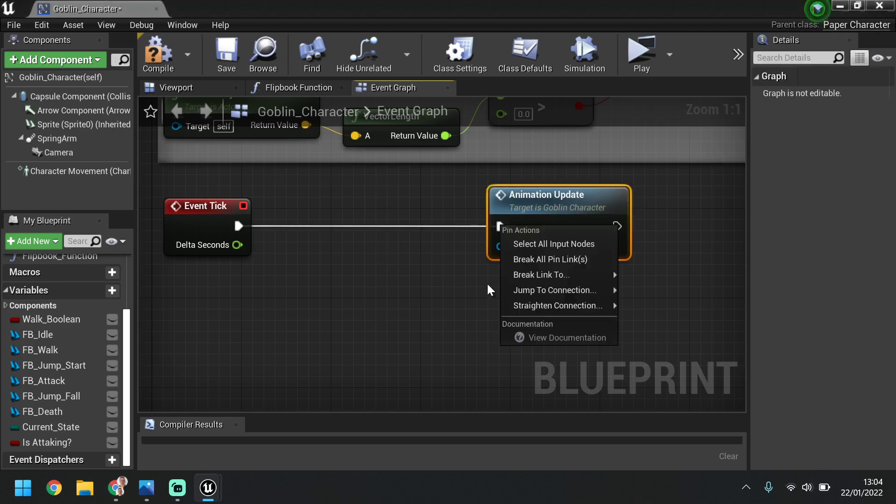
click(549, 259)
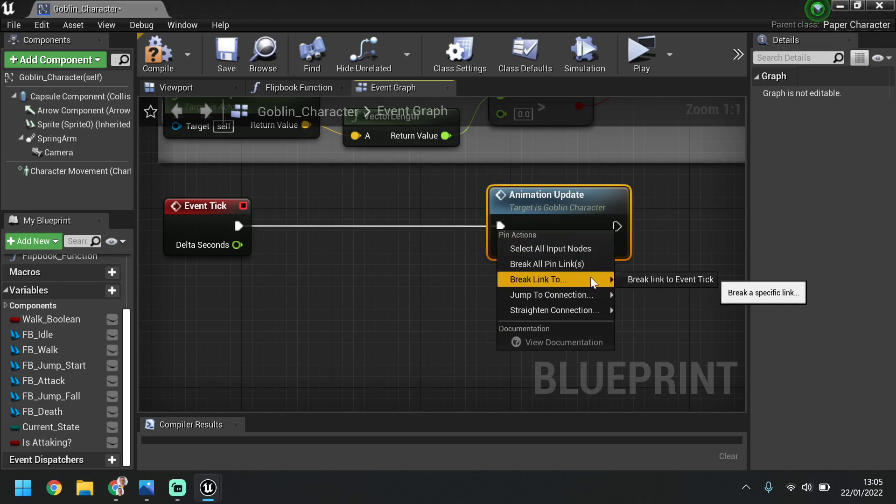
click(669, 279)
text(br)
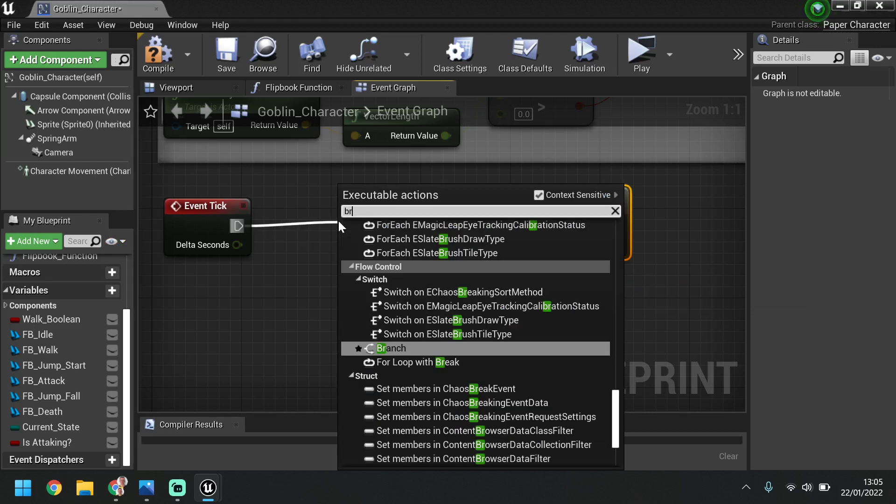
- Add a Branch node after Event Tick and find the Is Attaking? variable for its condition
click(392, 348)
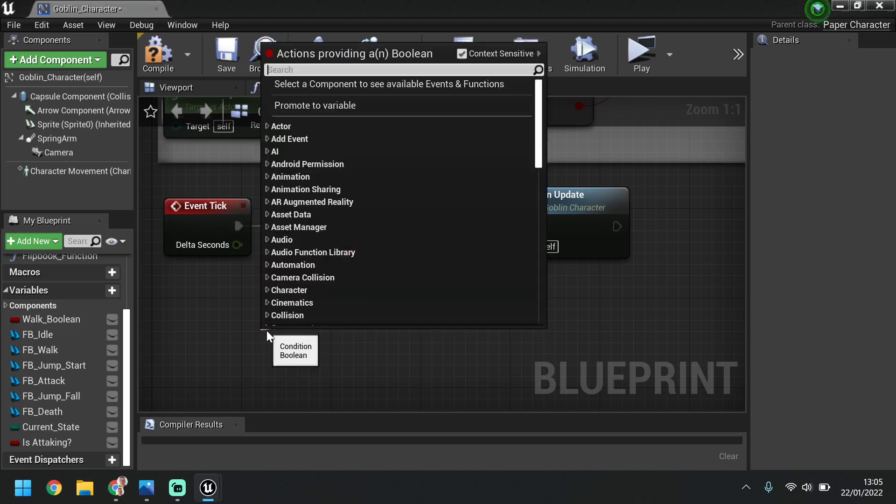
text(is atta)
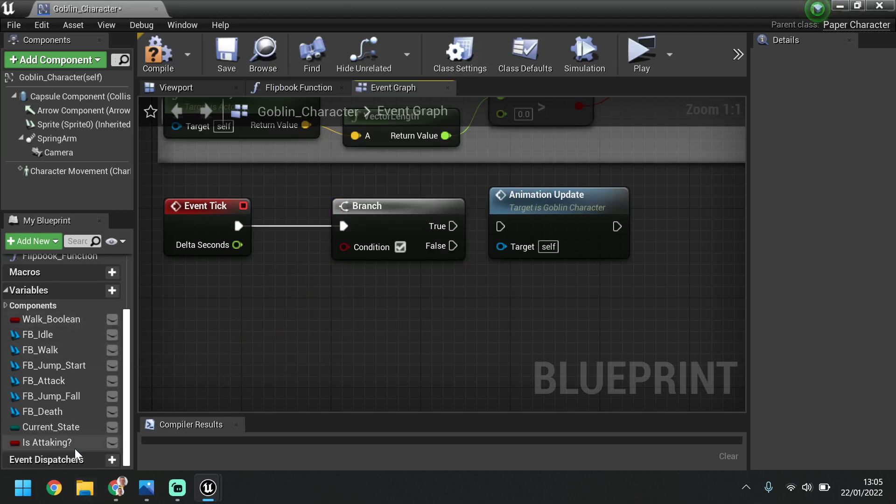
click(43, 442)
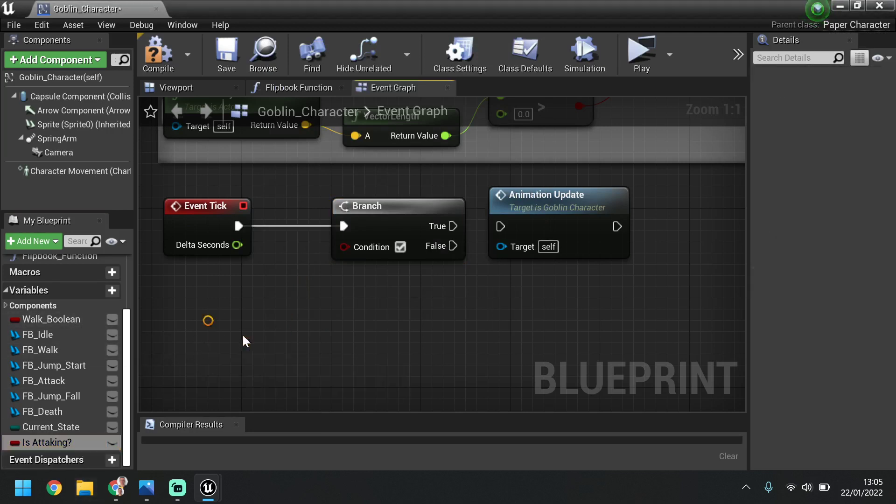
- Feed an Is Attaking? getter into the Branch condition and route False to Animation Update
drag(40, 442, 254, 332)
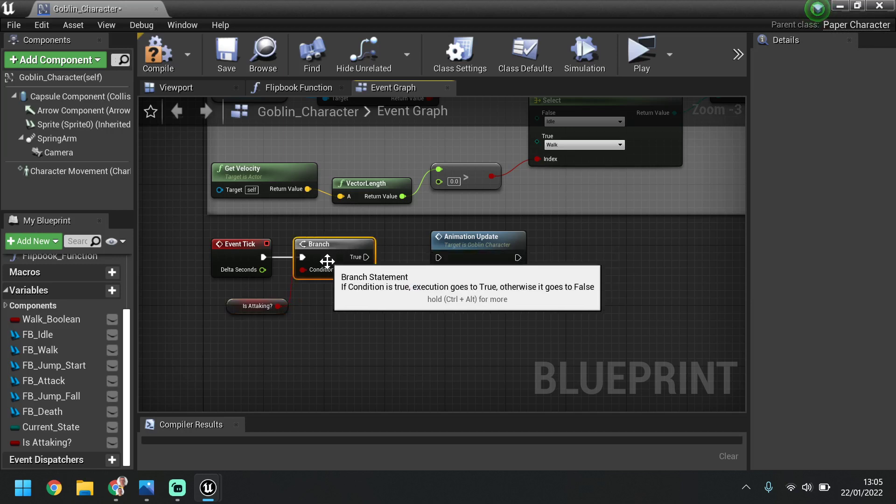
click(235, 299)
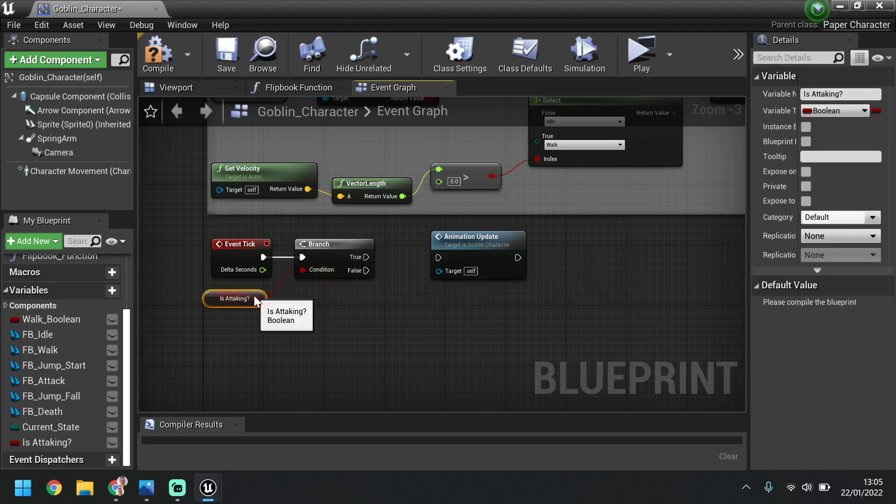
mouse_move(277, 321)
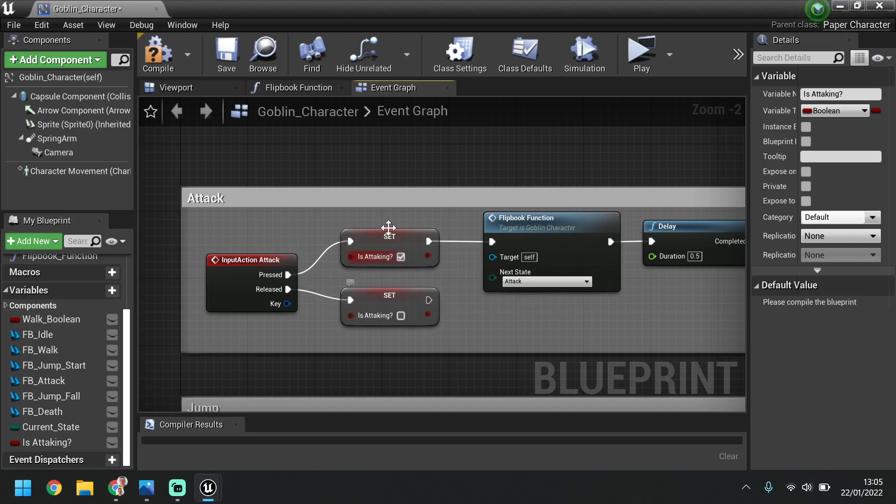
scroll(down, 3)
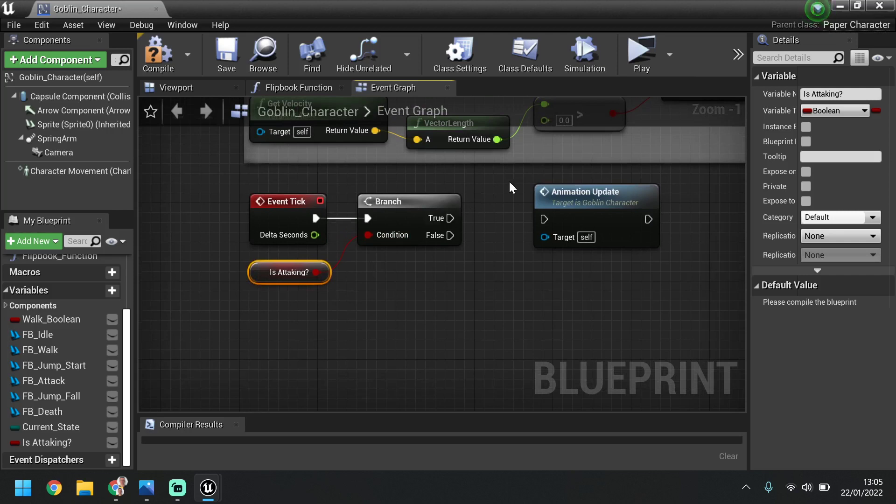
mouse_move(449, 236)
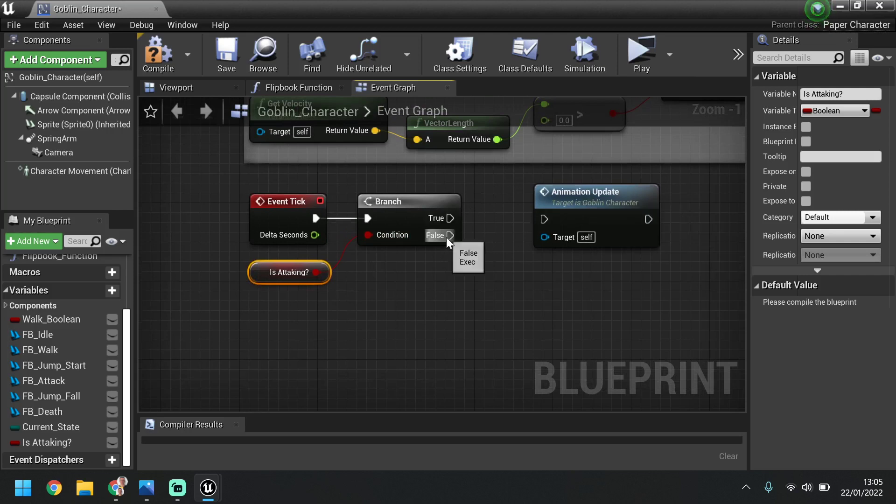
mouse_move(457, 240)
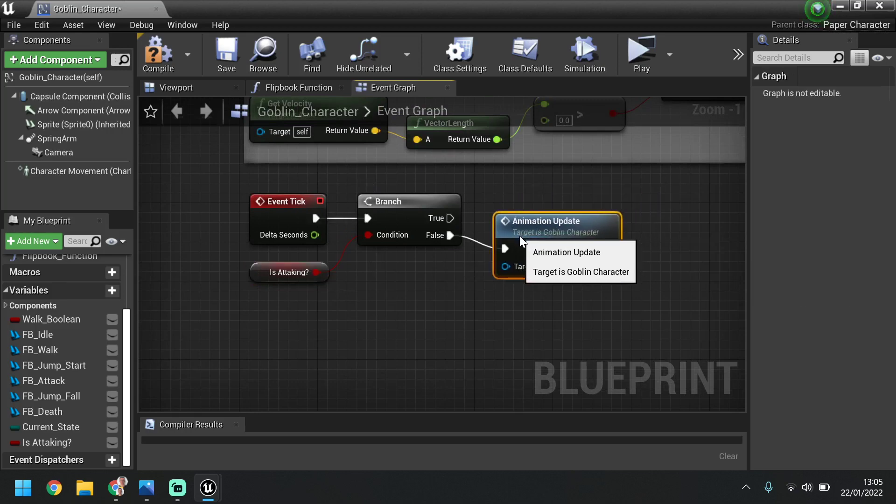
scroll(down, 3)
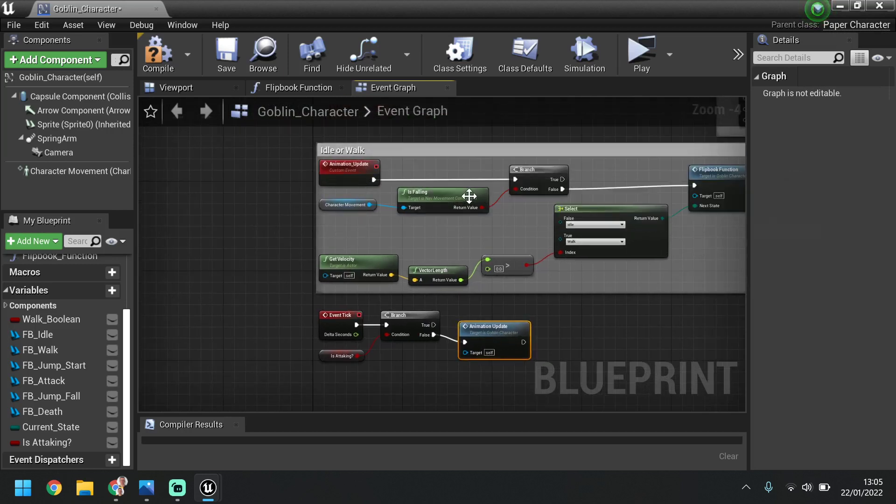
mouse_move(599, 256)
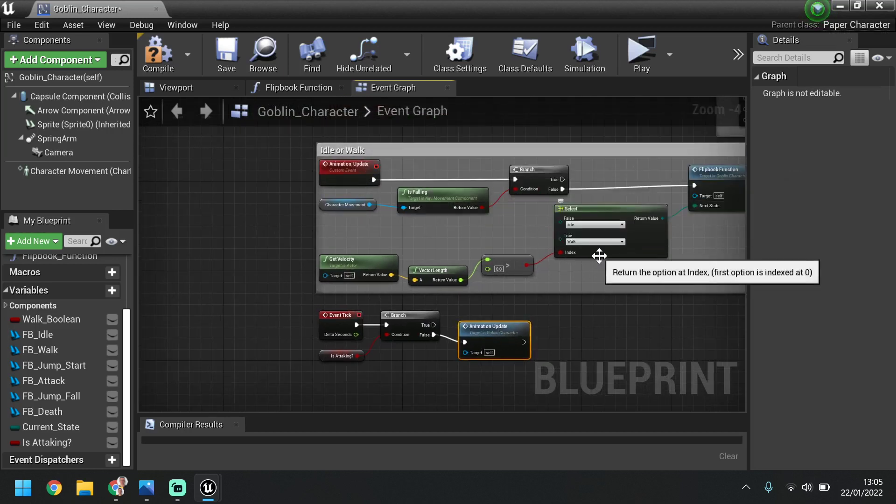
- Compile the Goblin_Character blueprint with the attack-gated Event Tick logic
drag(600, 255, 490, 255)
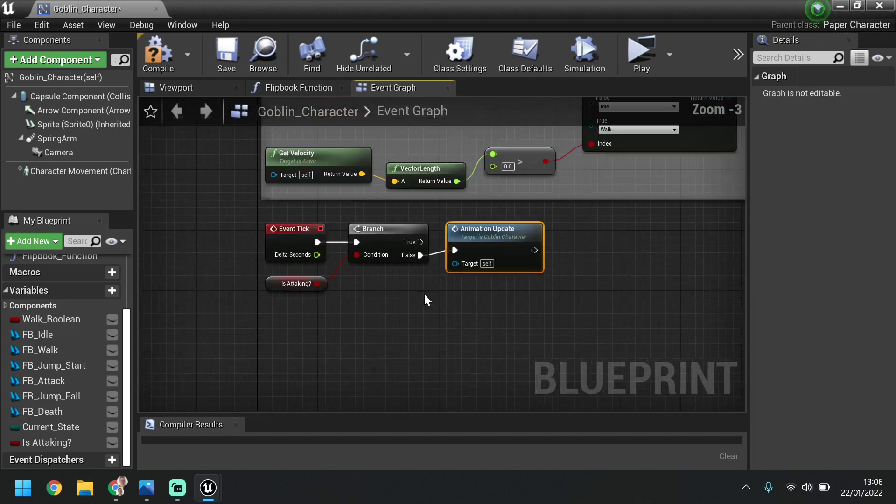
mouse_move(159, 54)
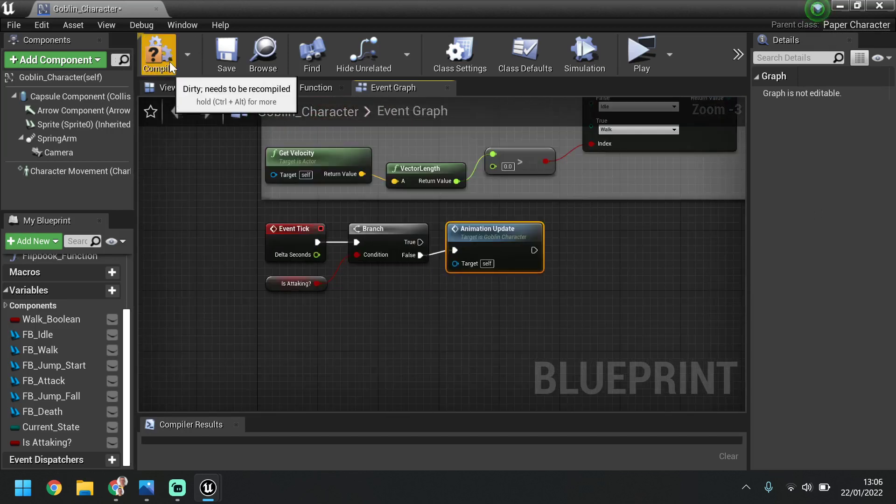
click(158, 54)
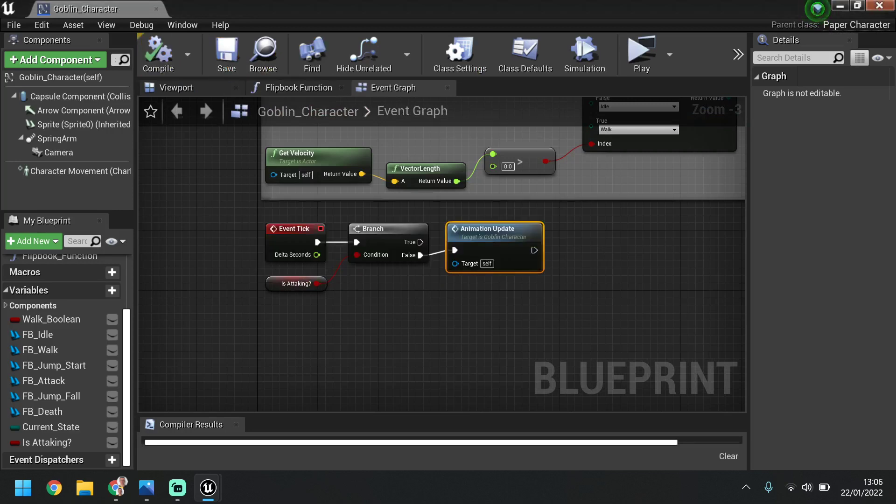